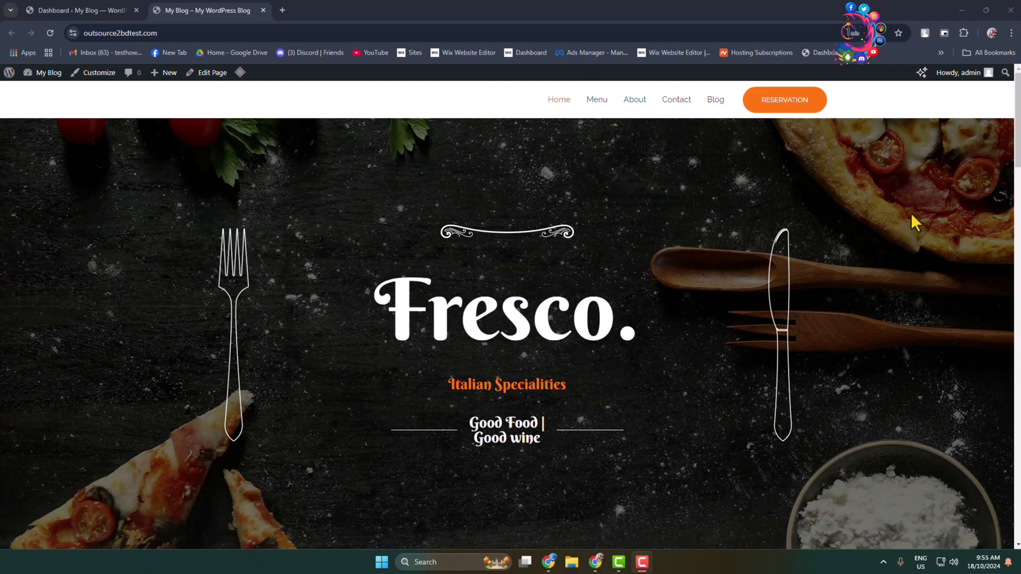
pyautogui.moveTo(914, 217)
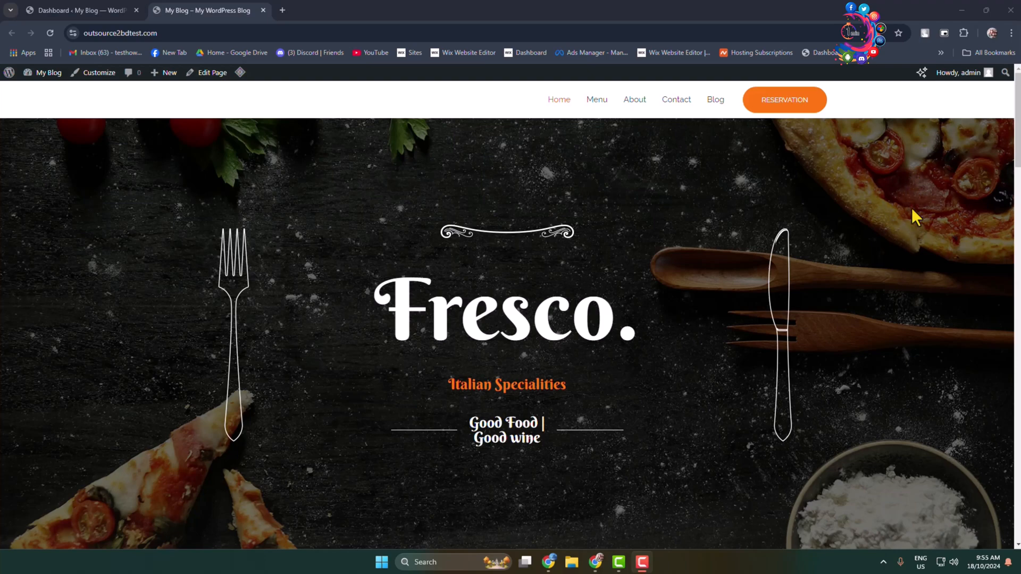
pyautogui.moveTo(929, 233)
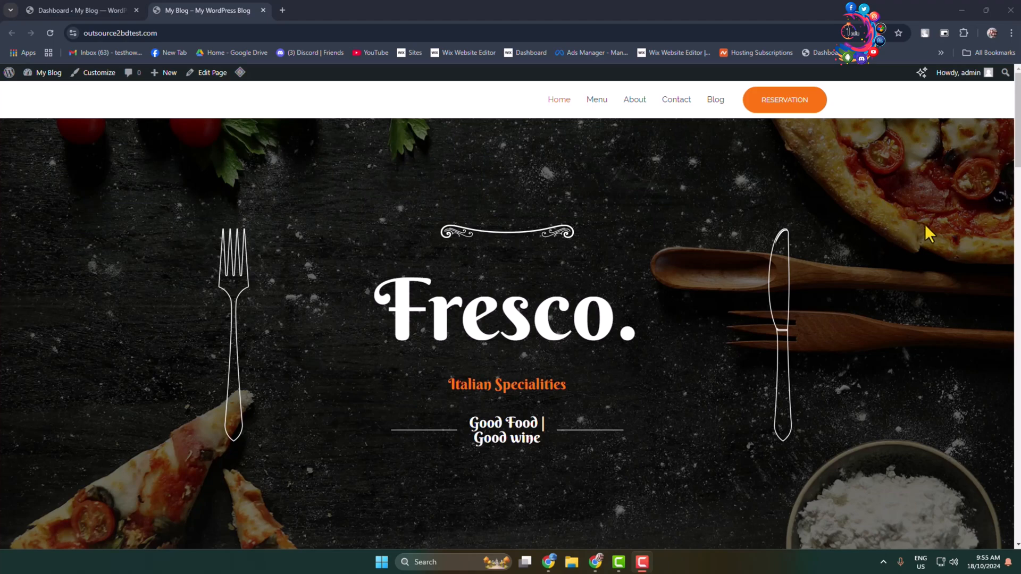
pyautogui.moveTo(692, 142)
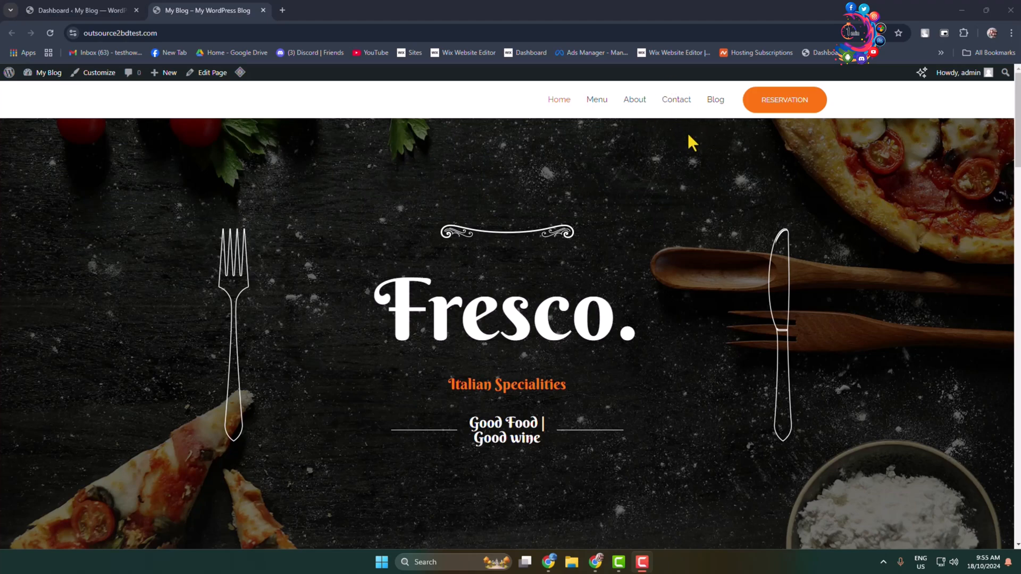
pyautogui.moveTo(635, 128)
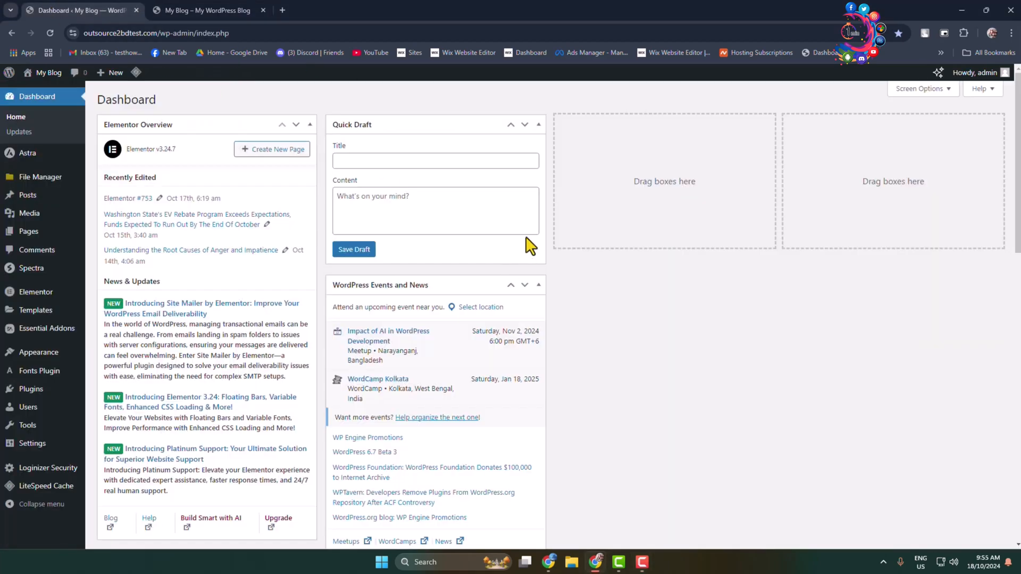
pyautogui.moveTo(530, 261)
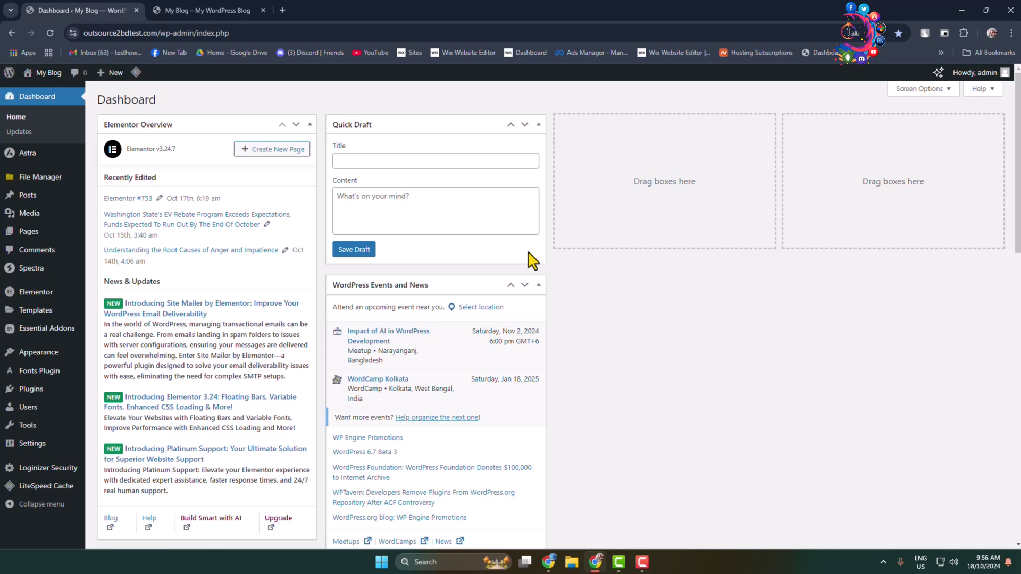
pyautogui.moveTo(570, 342)
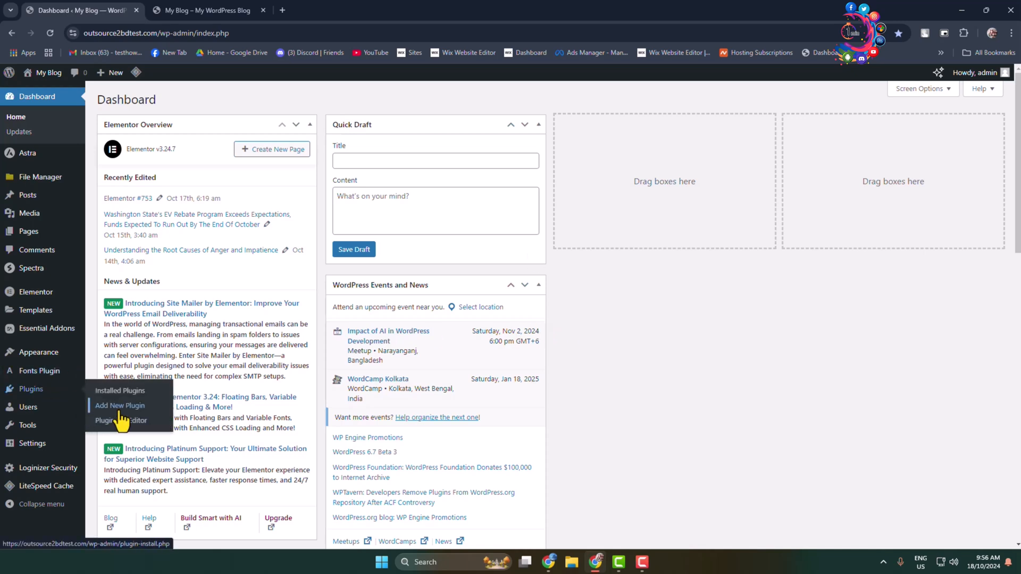
# Search new plugins for 'font aw', then install and activate the Font Awesome plugin.
pyautogui.click(120, 406)
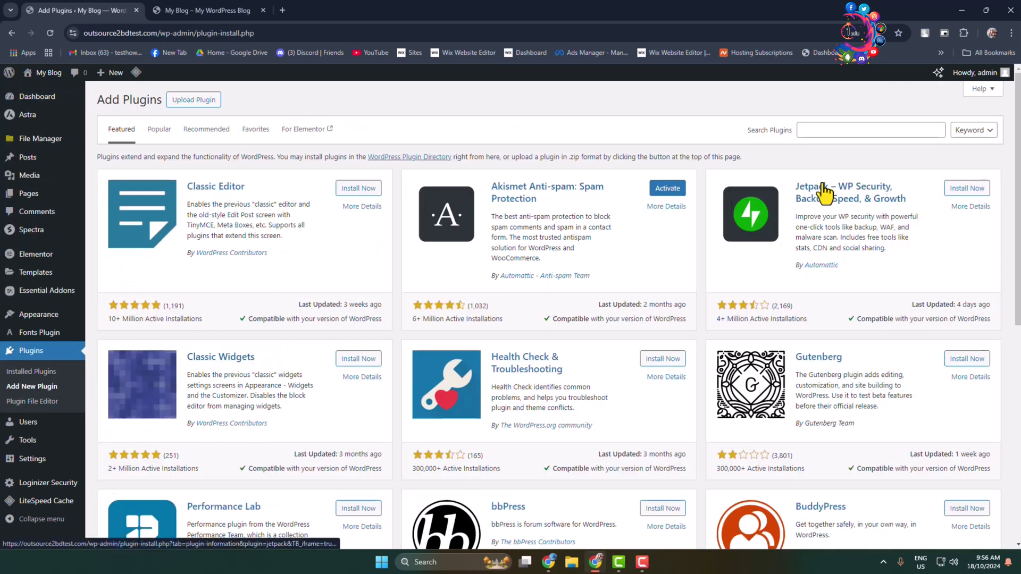
pyautogui.click(871, 130)
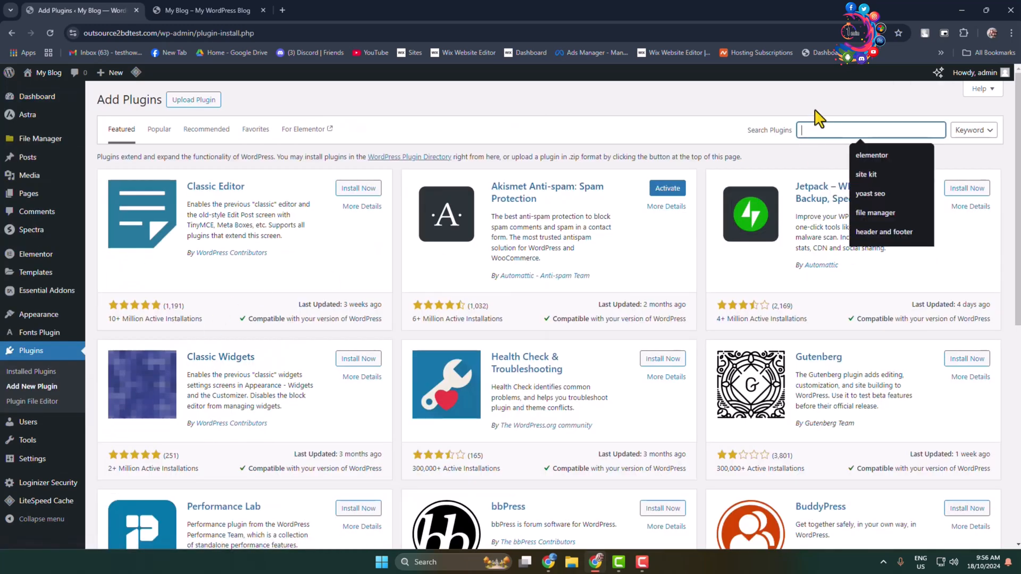
pyautogui.write('font awesome')
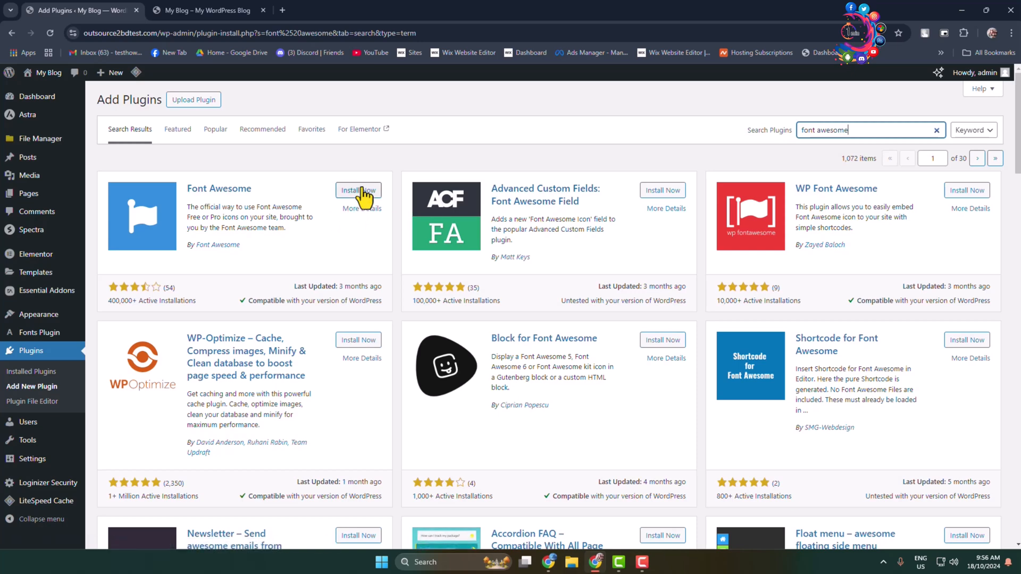
pyautogui.click(357, 191)
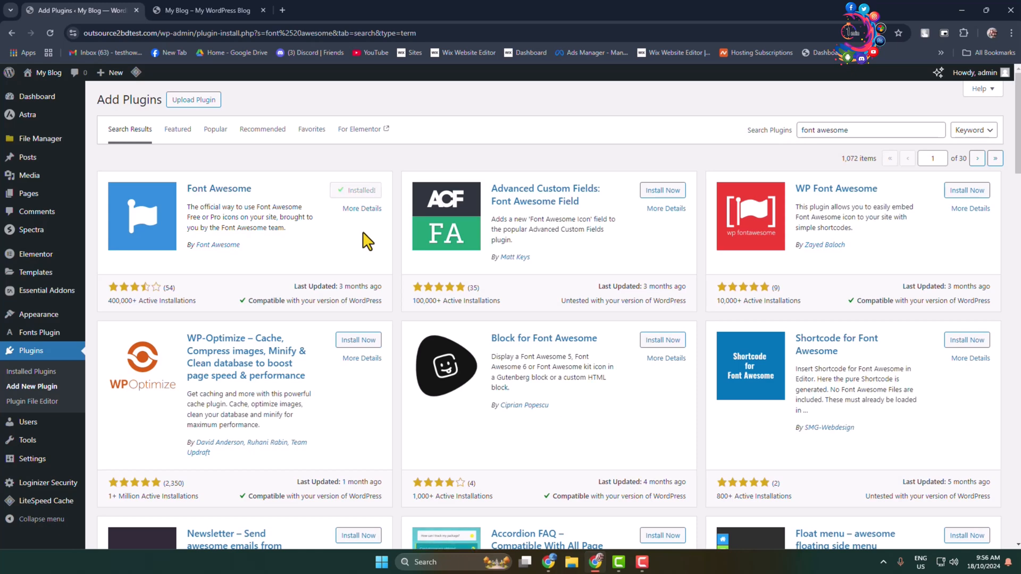
pyautogui.click(362, 191)
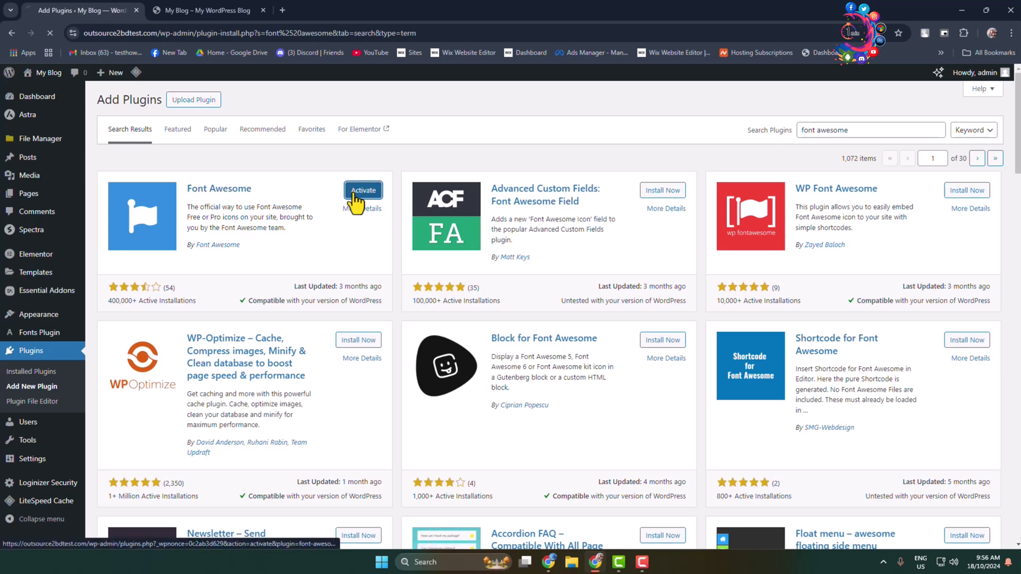
pyautogui.click(363, 191)
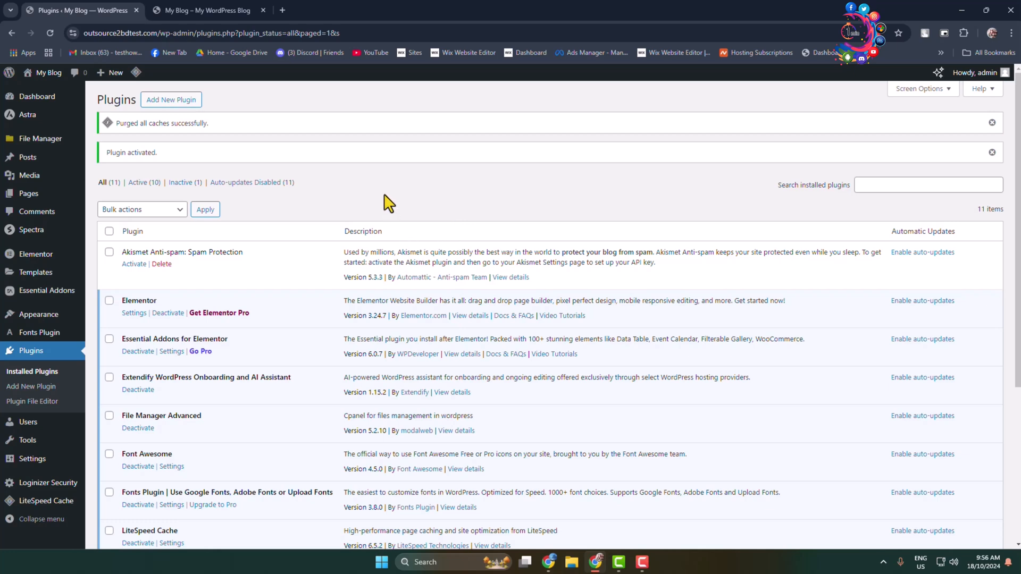
pyautogui.moveTo(524, 510)
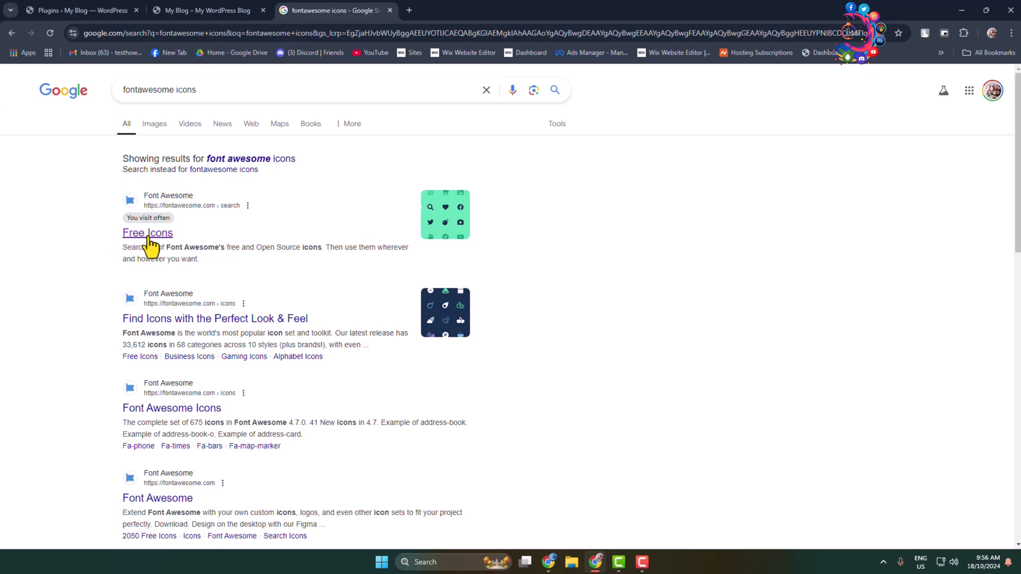
# Open Font Awesome's free icons page, browse the Solid icon grid, then return to WordPress.
pyautogui.click(148, 233)
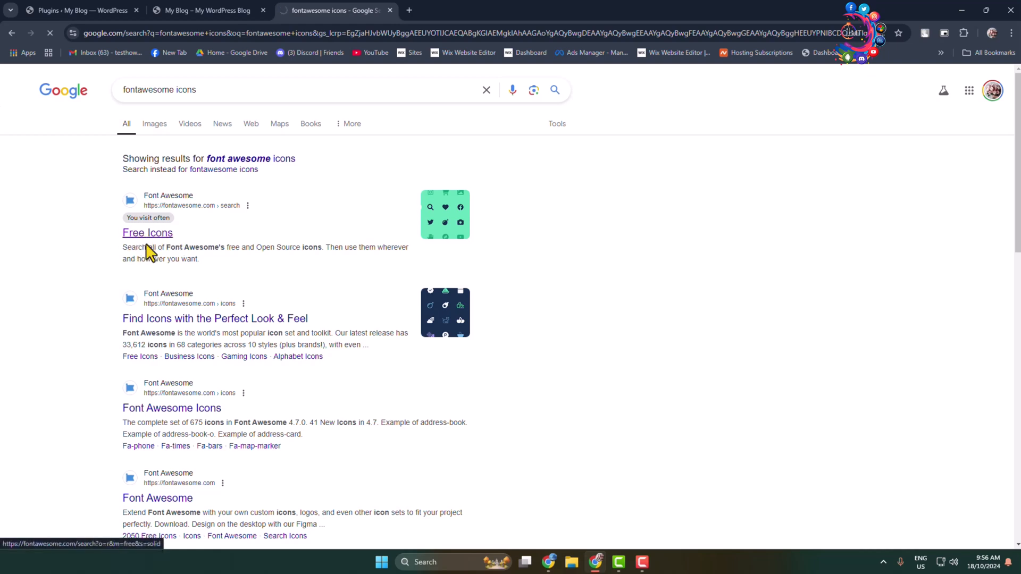
pyautogui.click(147, 232)
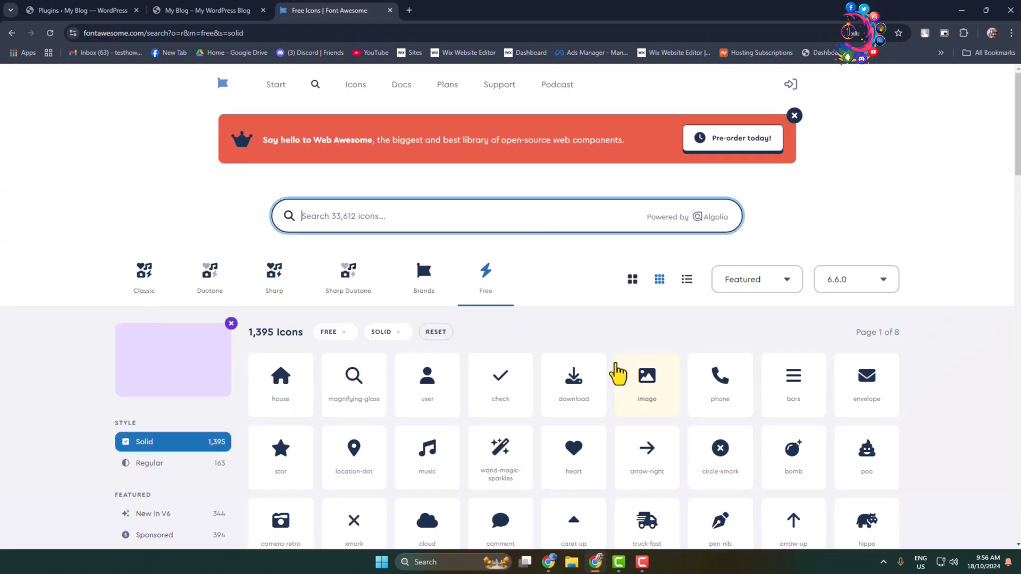
pyautogui.scroll(-3)
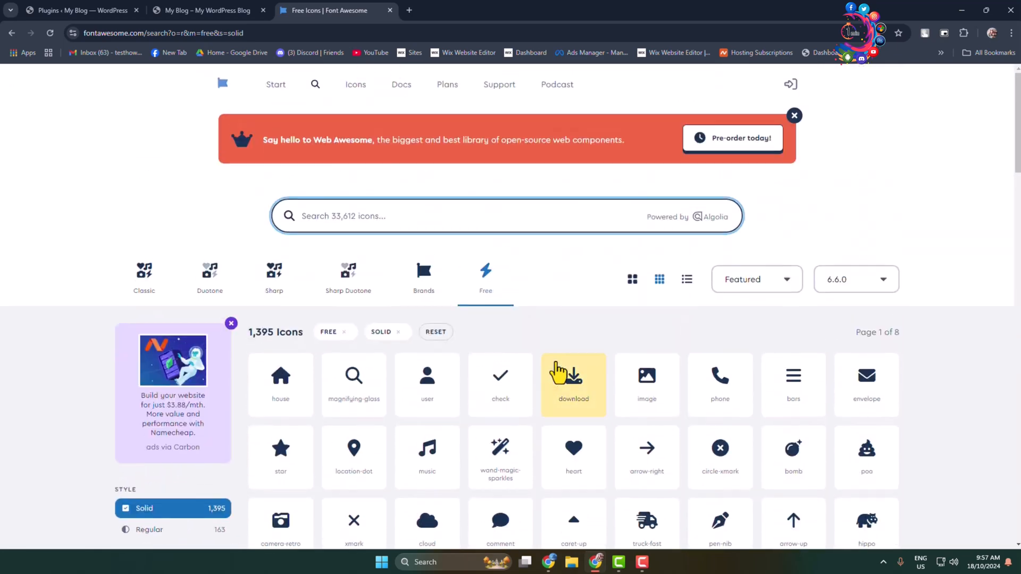
pyautogui.click(78, 9)
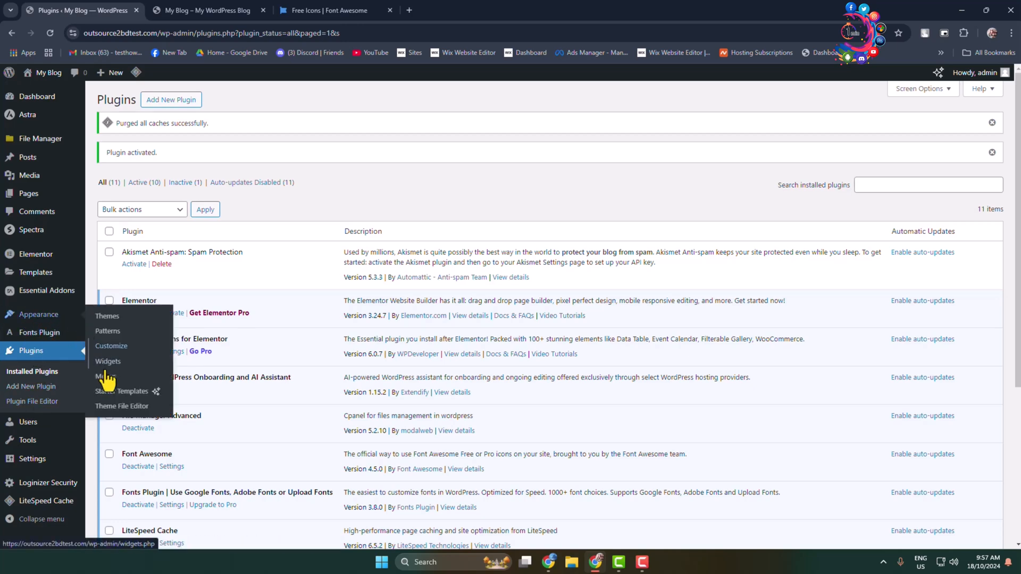
# Open Appearance > Menus, check the live site's navigation bar, then return to the Primary Menu.
pyautogui.click(105, 376)
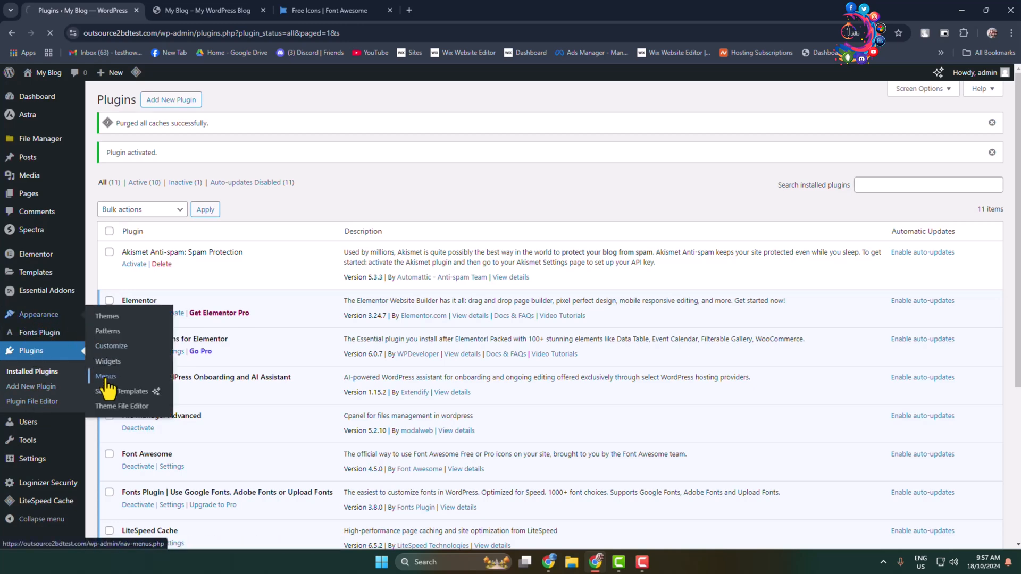
pyautogui.click(105, 377)
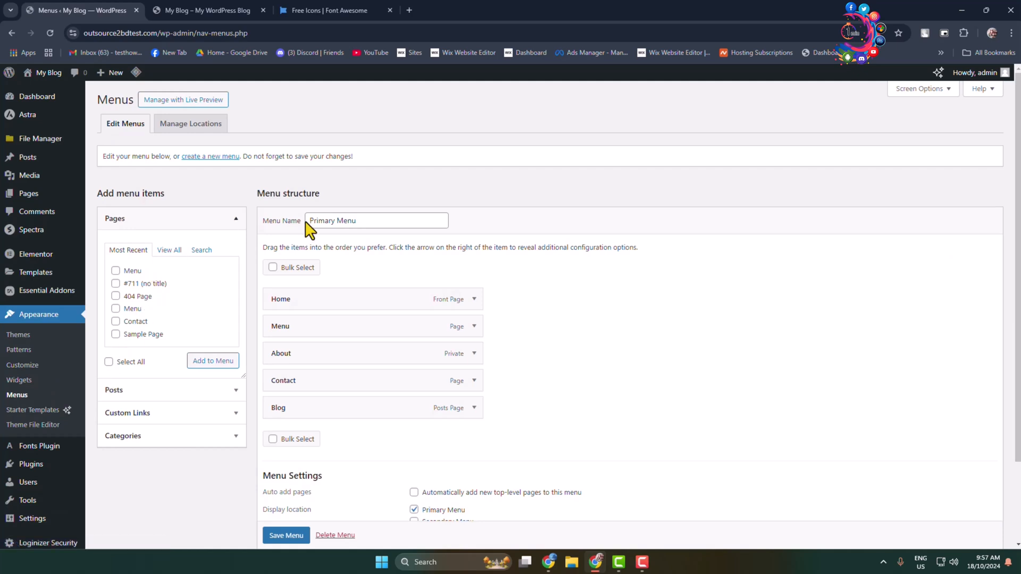
pyautogui.moveTo(473, 225)
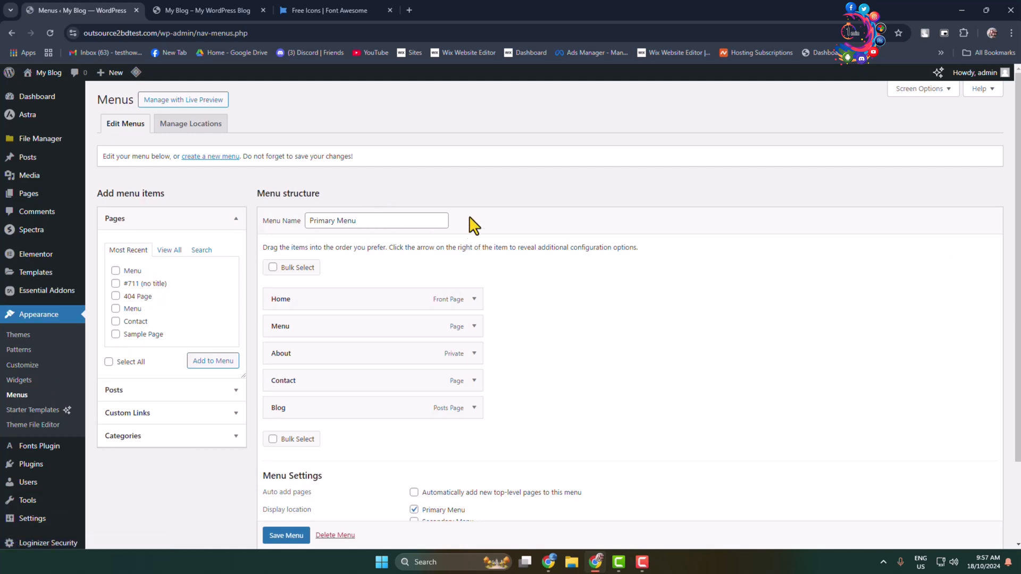
pyautogui.moveTo(497, 233)
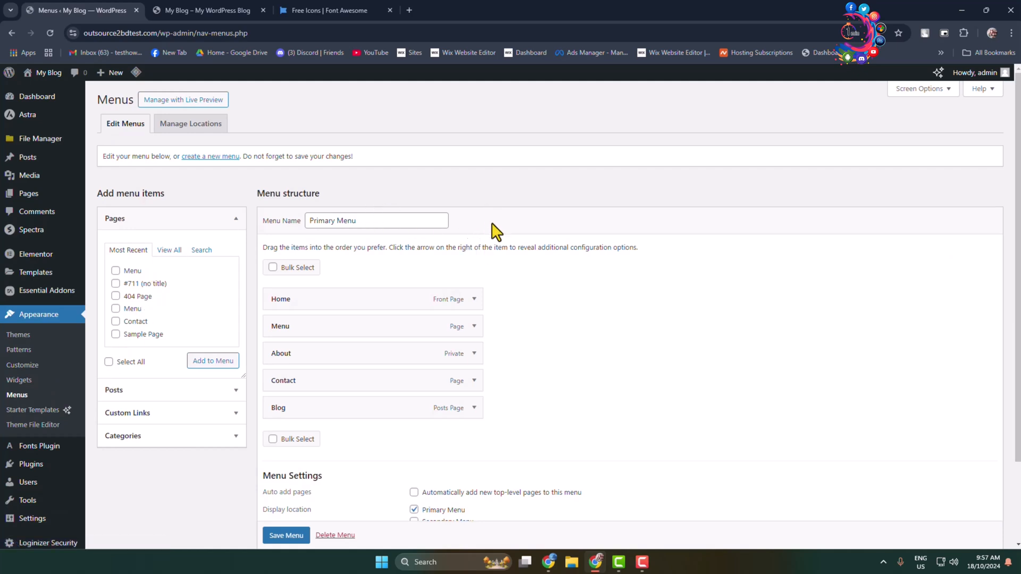
pyautogui.moveTo(451, 195)
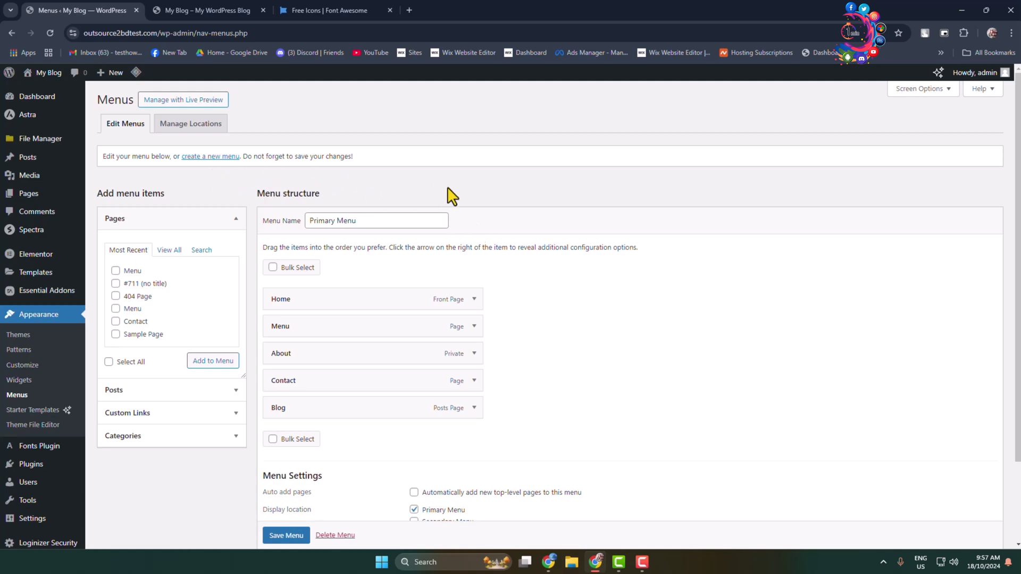
pyautogui.moveTo(457, 242)
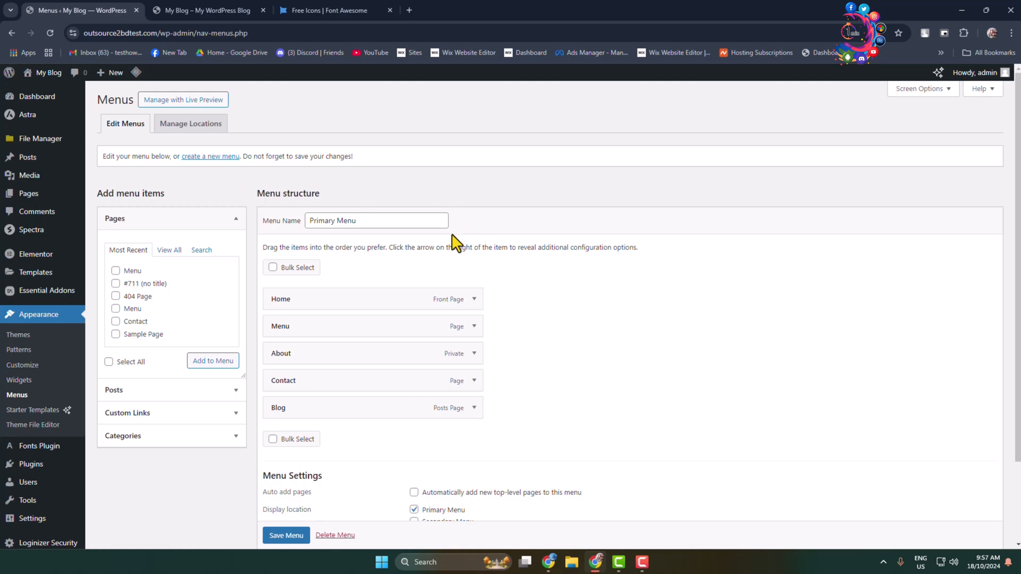
pyautogui.click(204, 9)
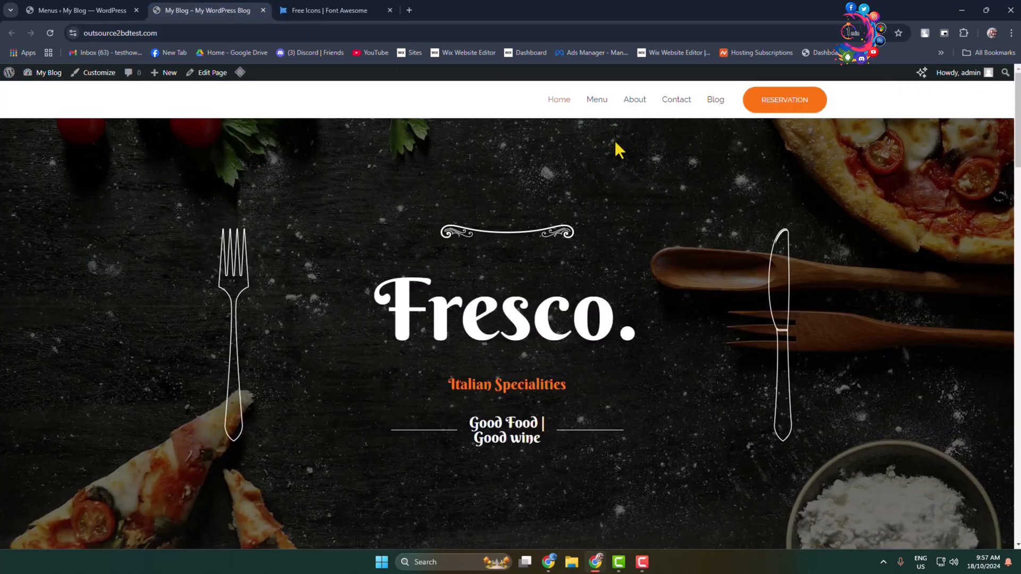
pyautogui.moveTo(707, 145)
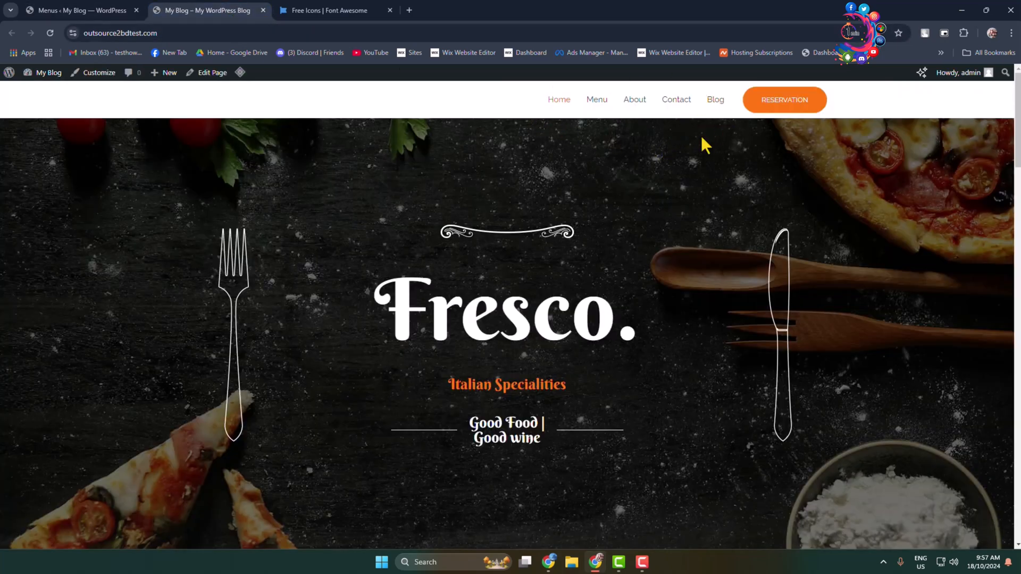
pyautogui.click(79, 10)
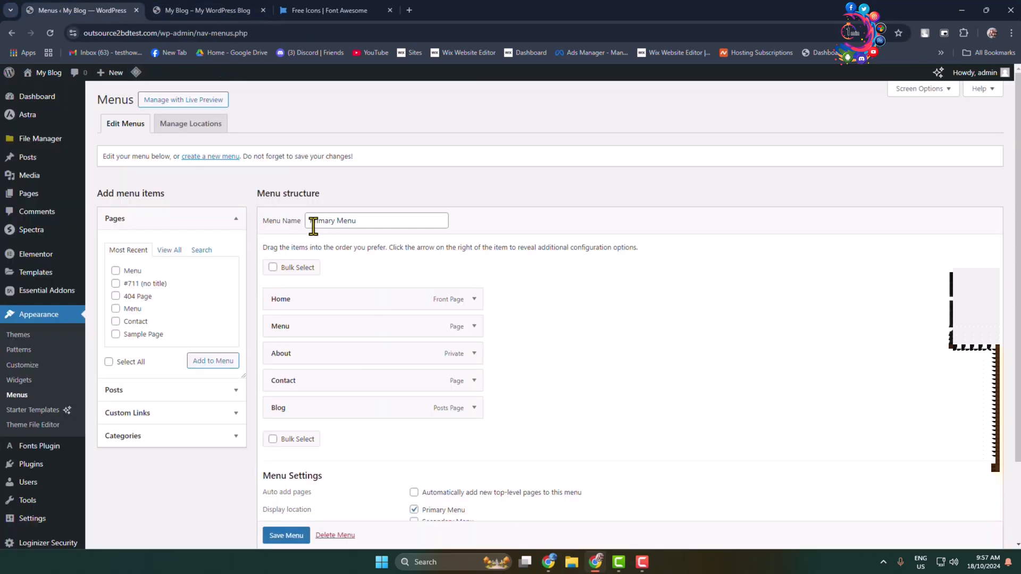
# Scroll down and expand the Home menu item to reveal its Navigation Label field.
pyautogui.scroll(-3)
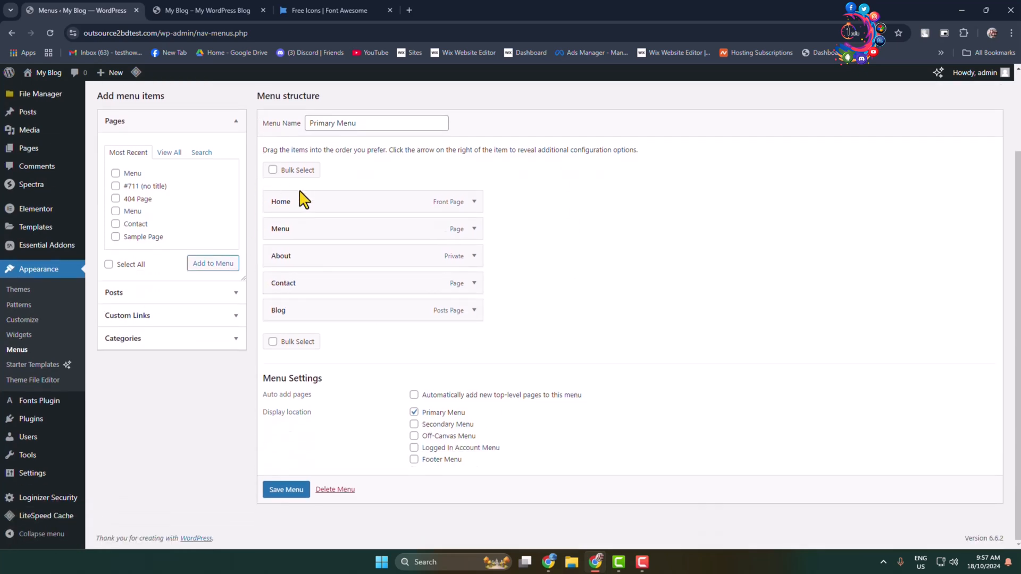
pyautogui.moveTo(456, 195)
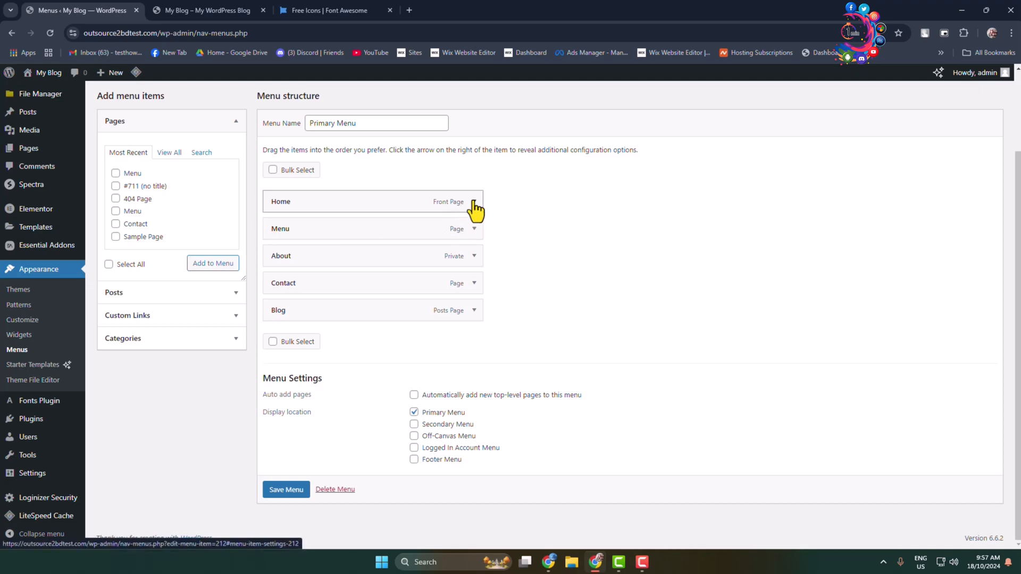
pyautogui.click(473, 201)
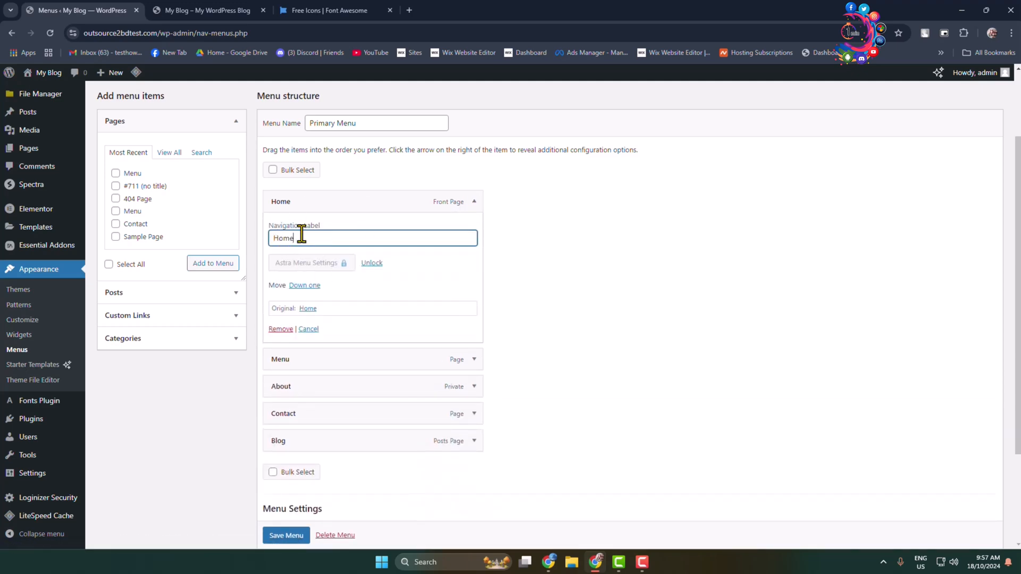
# Search Font Awesome free icons for 'home' and open the house-chimney icon's details.
pyautogui.click(325, 11)
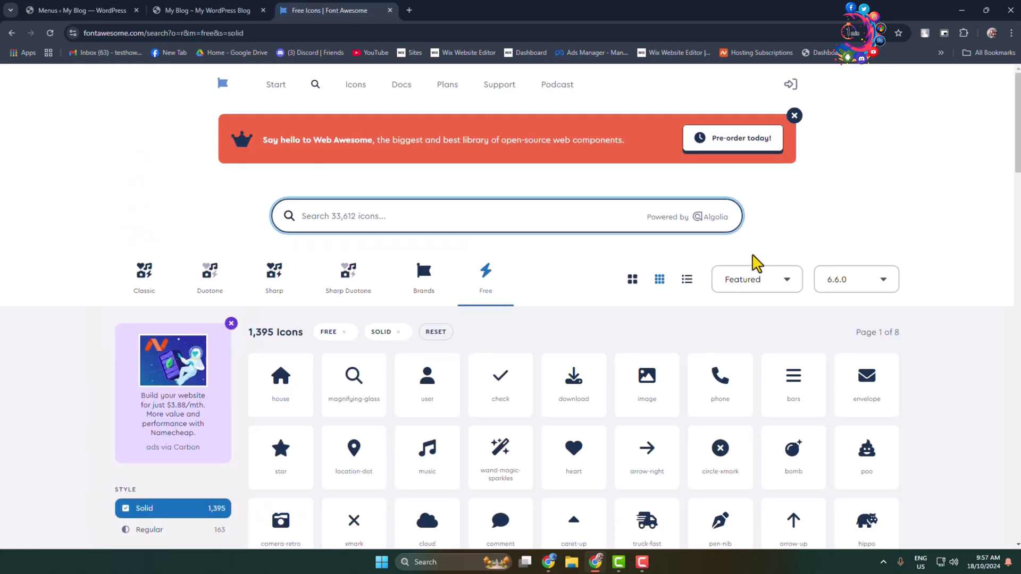
pyautogui.moveTo(83, 215)
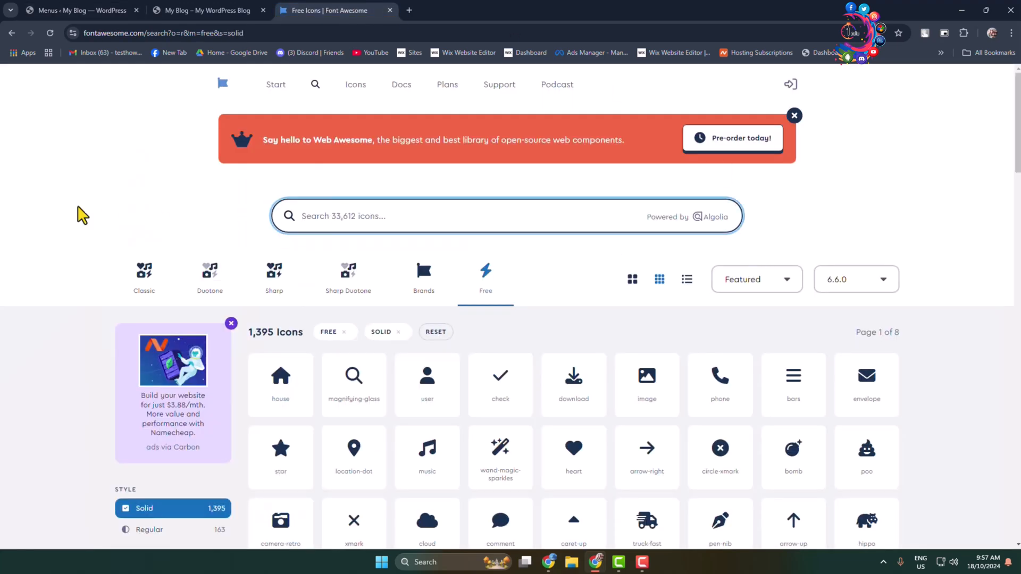
pyautogui.write('font')
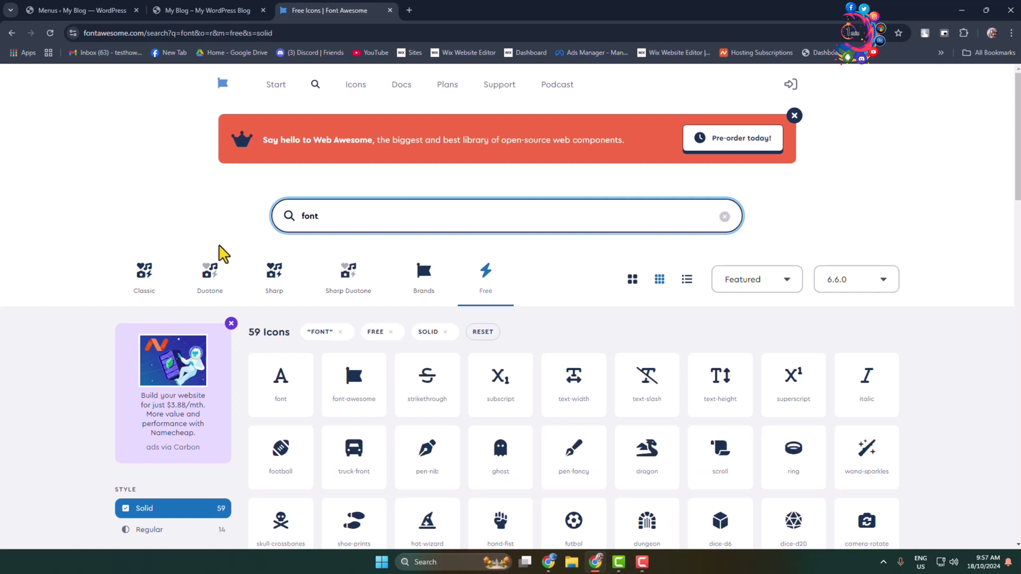
pyautogui.write('h')
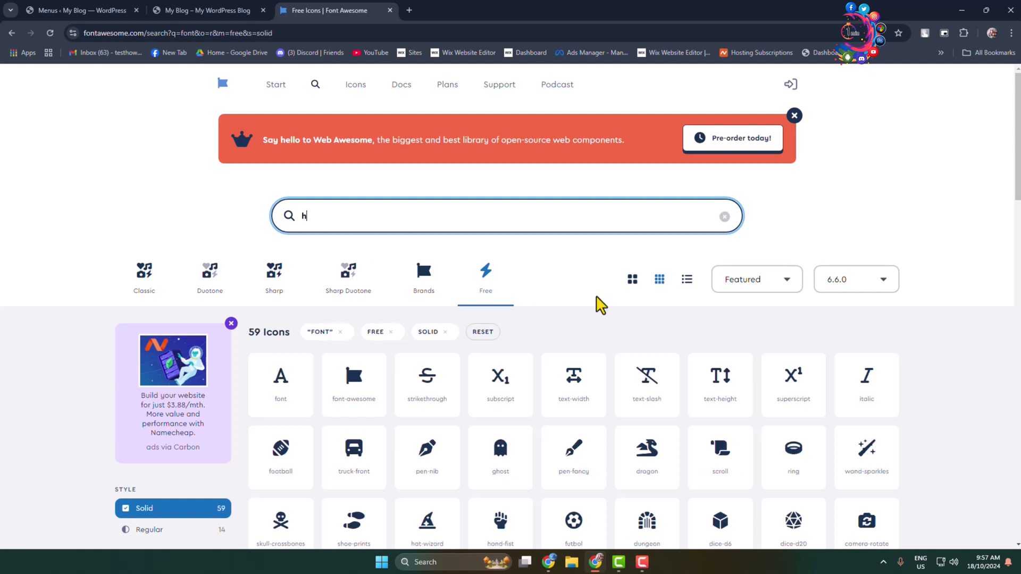
pyautogui.write('ome')
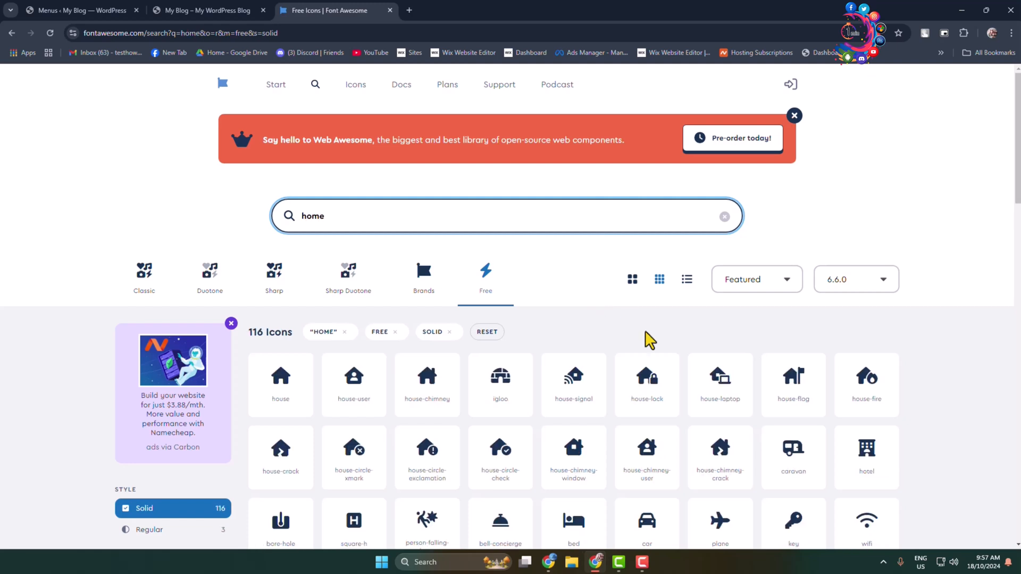
pyautogui.scroll(-3)
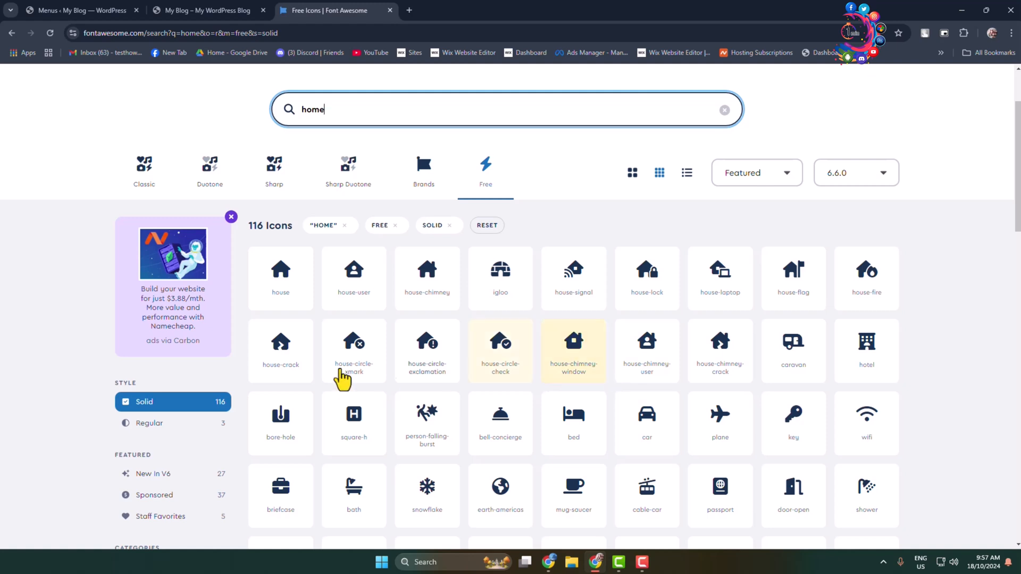
pyautogui.moveTo(427, 349)
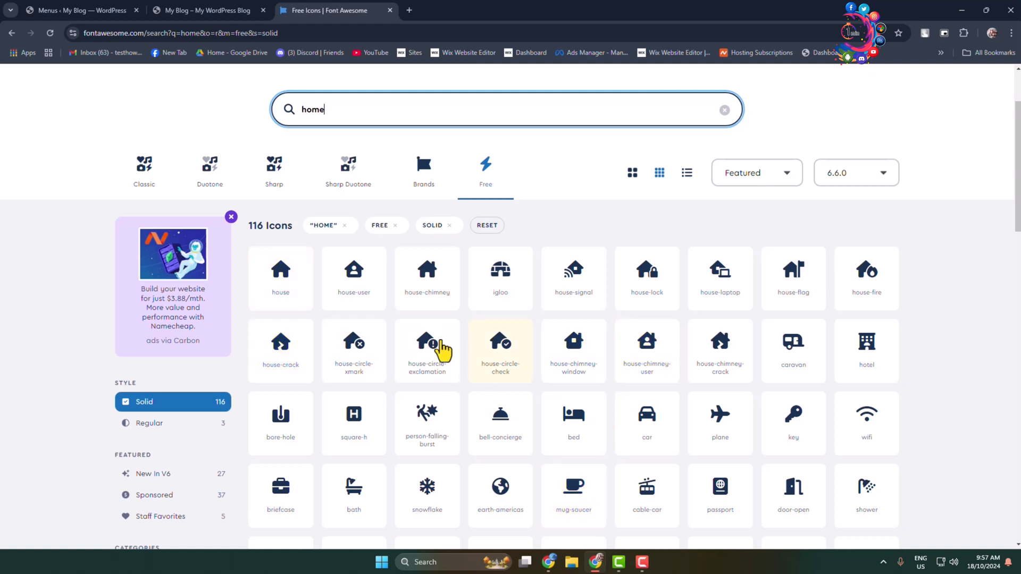
pyautogui.moveTo(427, 280)
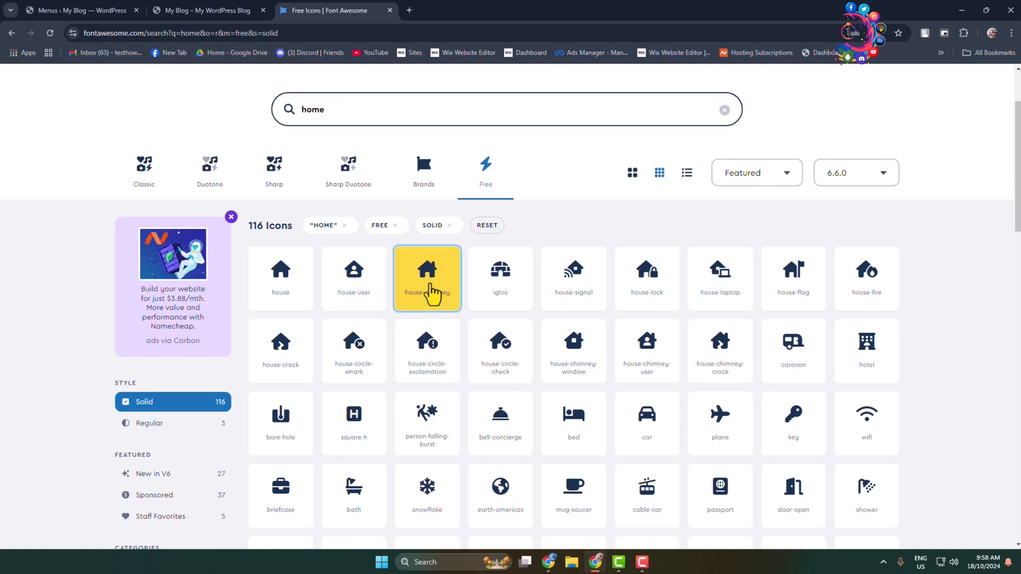
pyautogui.click(427, 278)
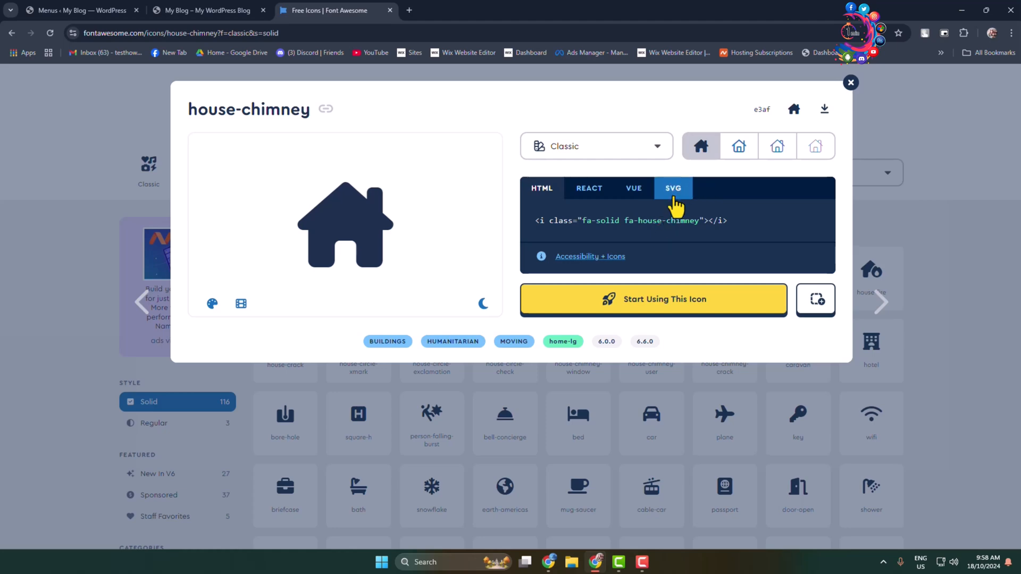
# Check the live Fresco site's header menu labels, then return to the Primary Menu editor.
pyautogui.click(74, 9)
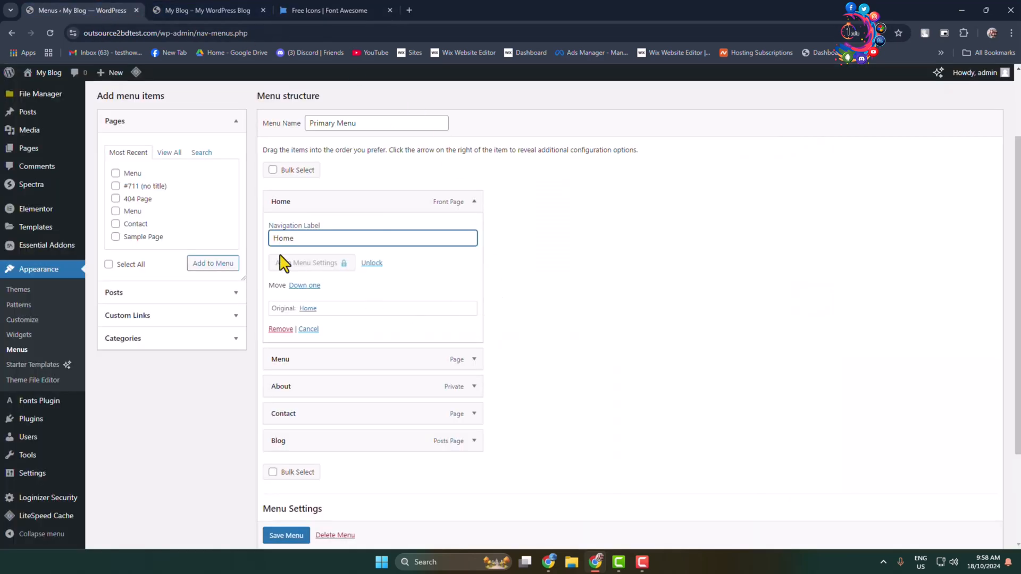
pyautogui.click(203, 10)
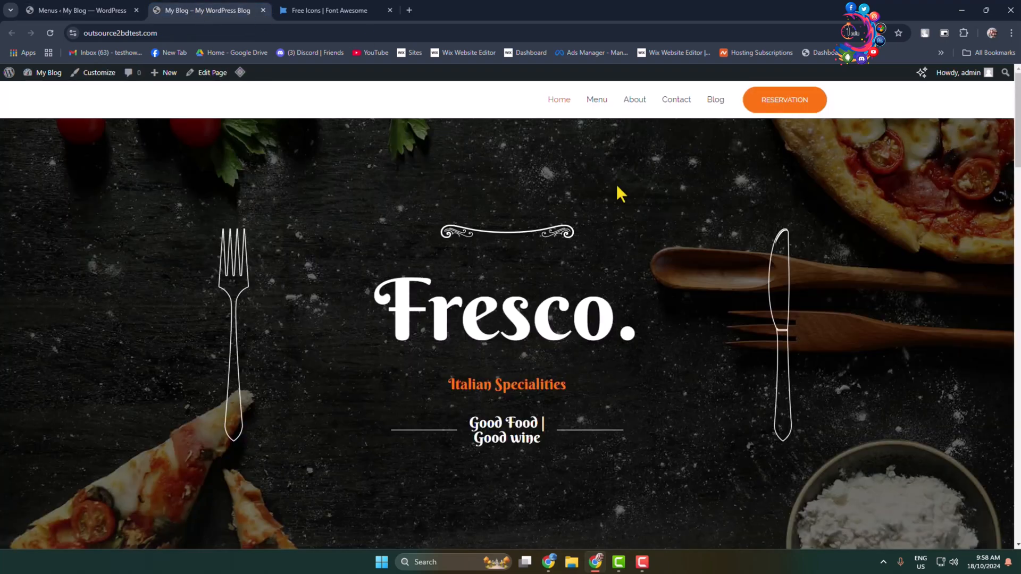
pyautogui.moveTo(626, 208)
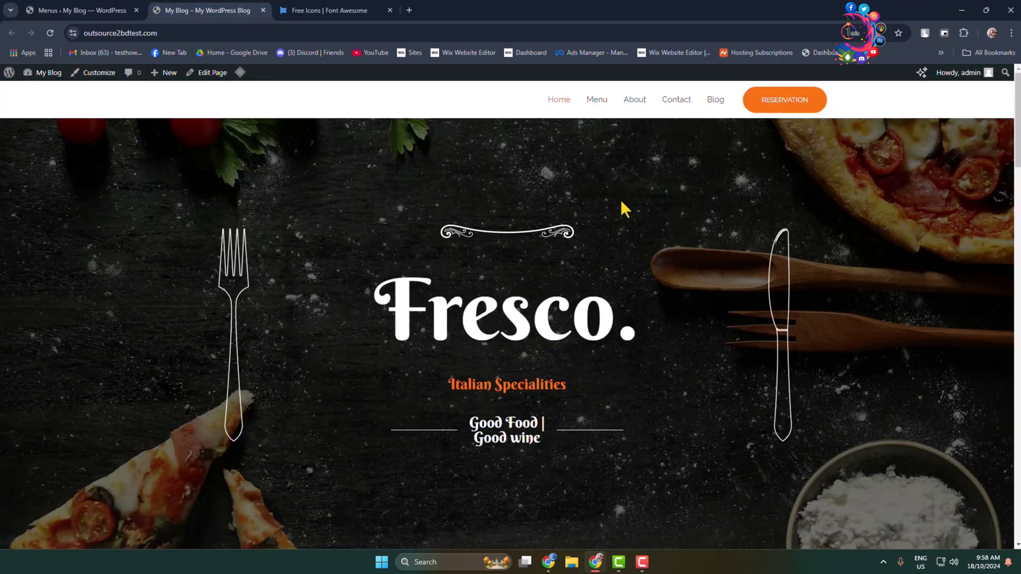
pyautogui.moveTo(558, 99)
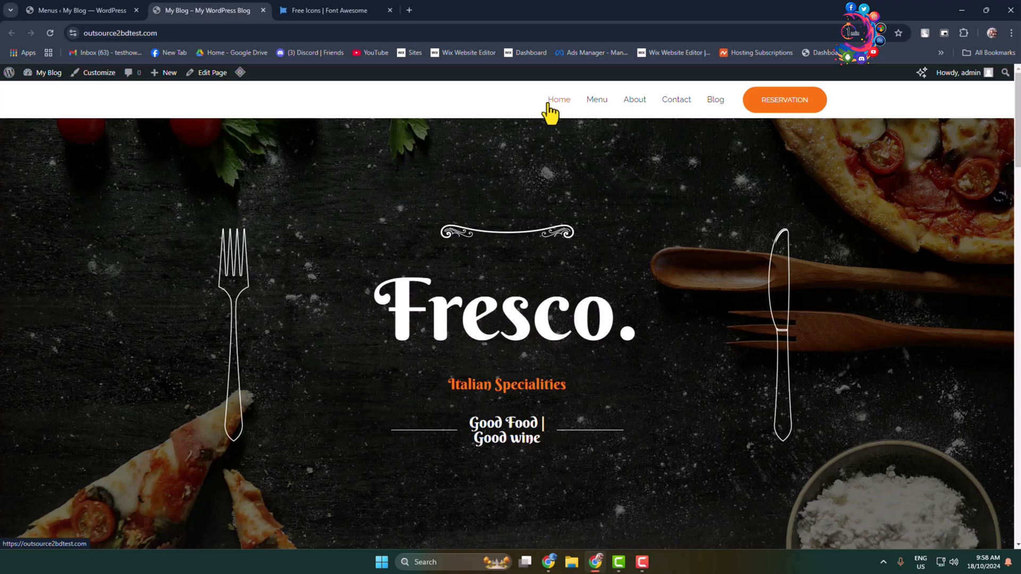
pyautogui.click(78, 9)
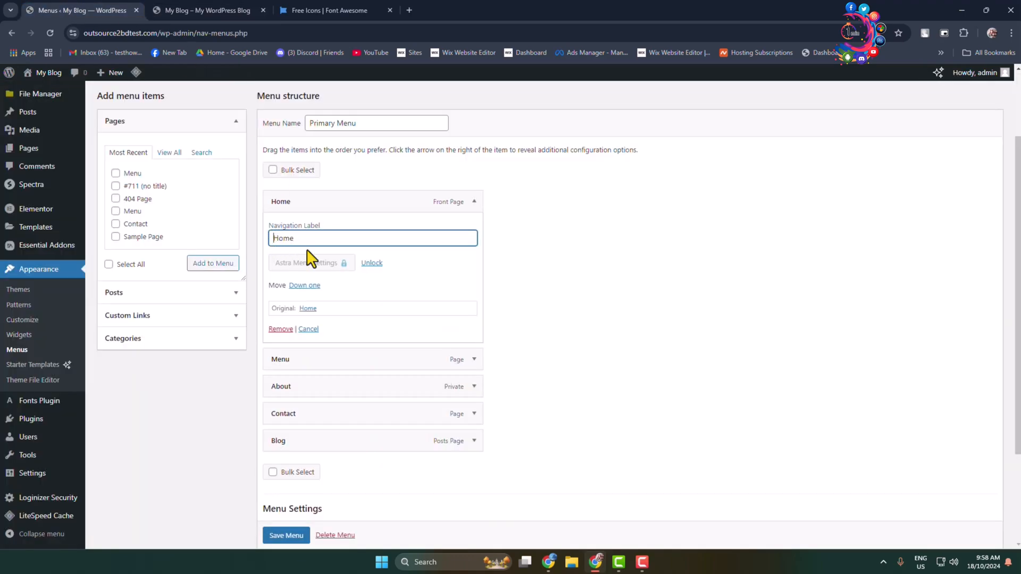
# Paste the fa-house-chimney tag into Home's label and copy the fa-bars icon code for Menu.
pyautogui.write('<i class="fa-solid fa-house-chimney"></i>')
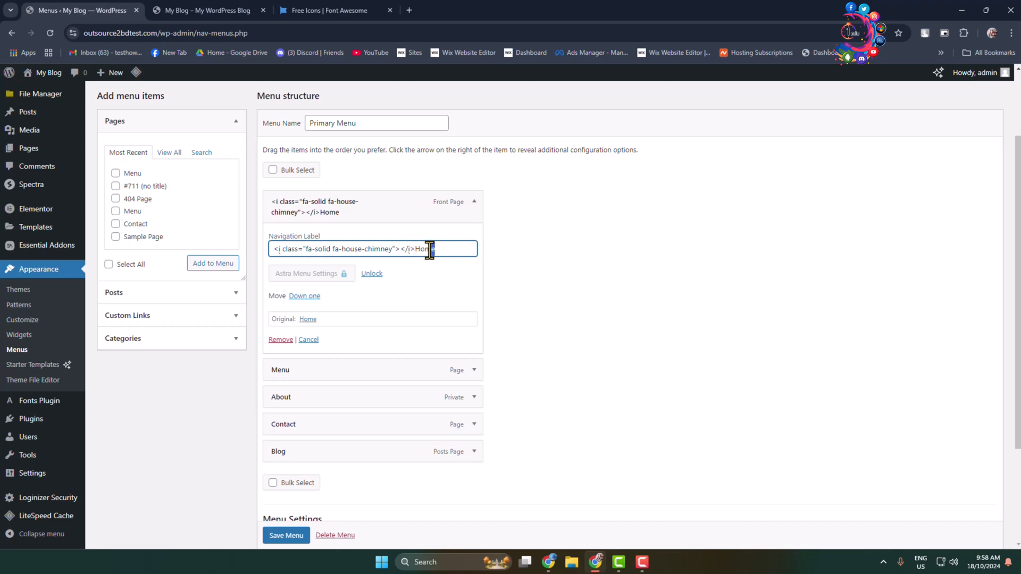
pyautogui.click(474, 205)
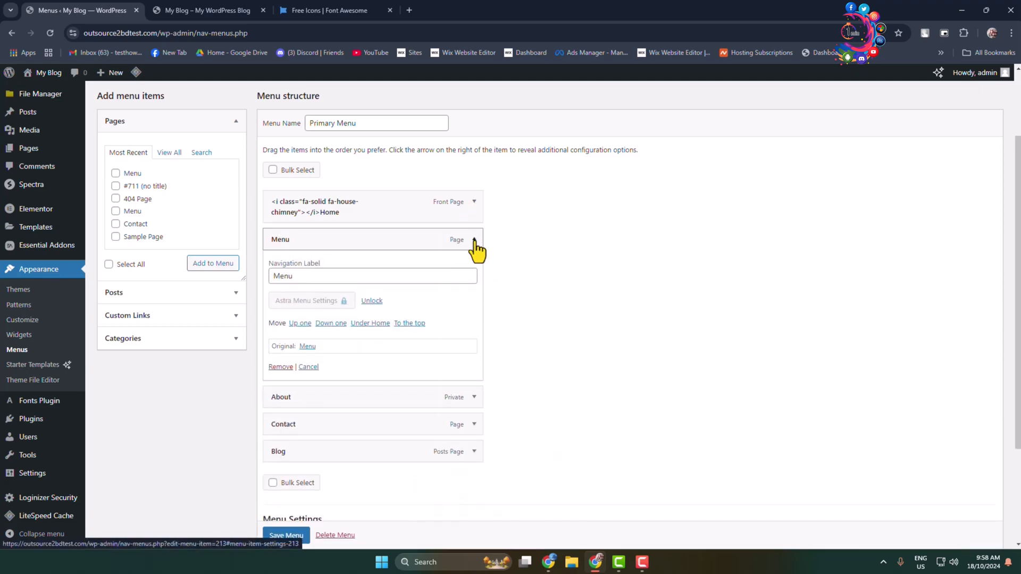
pyautogui.click(331, 9)
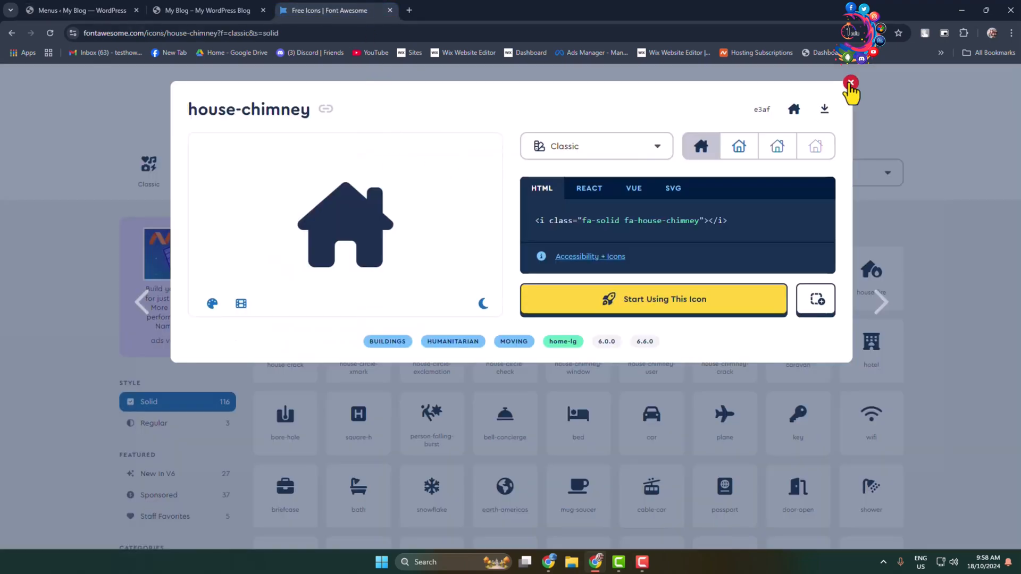
pyautogui.click(850, 84)
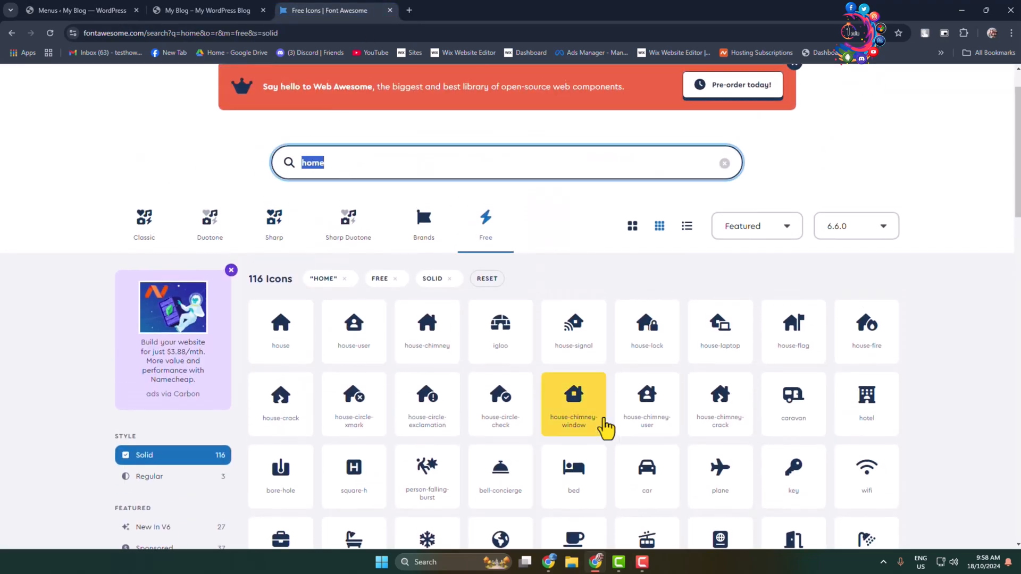
pyautogui.write('menu')
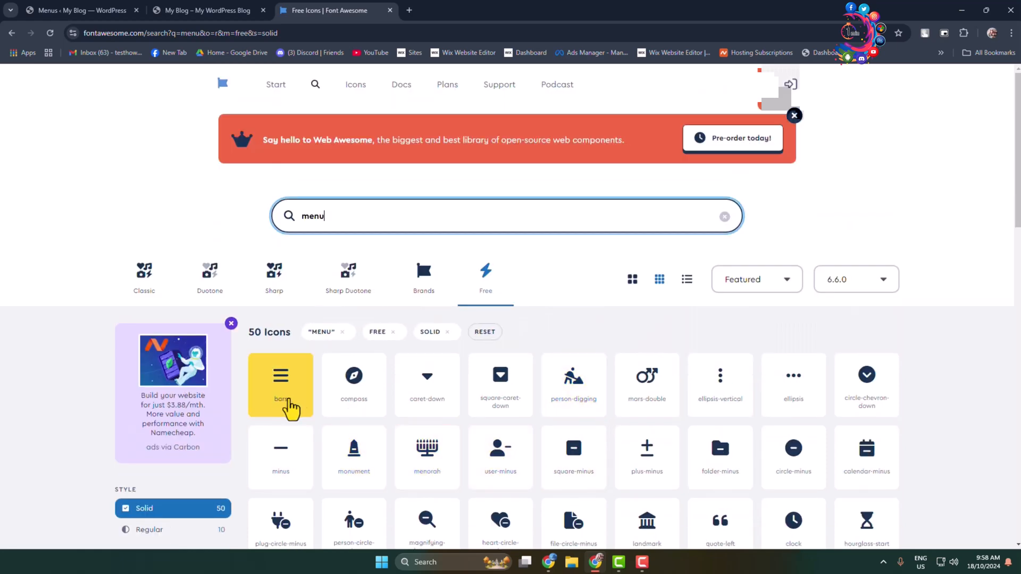
pyautogui.moveTo(282, 397)
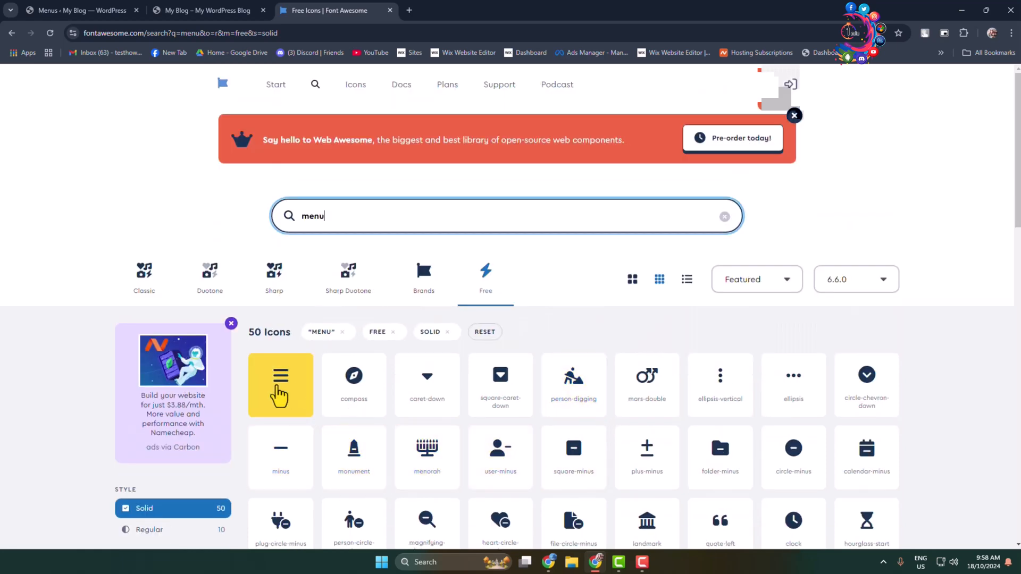
pyautogui.click(280, 384)
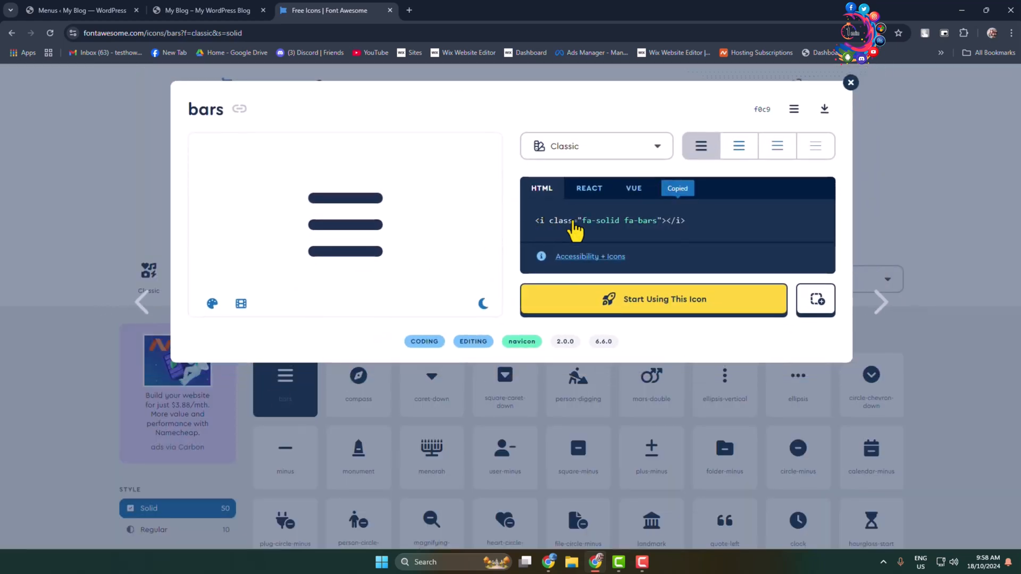
pyautogui.click(78, 10)
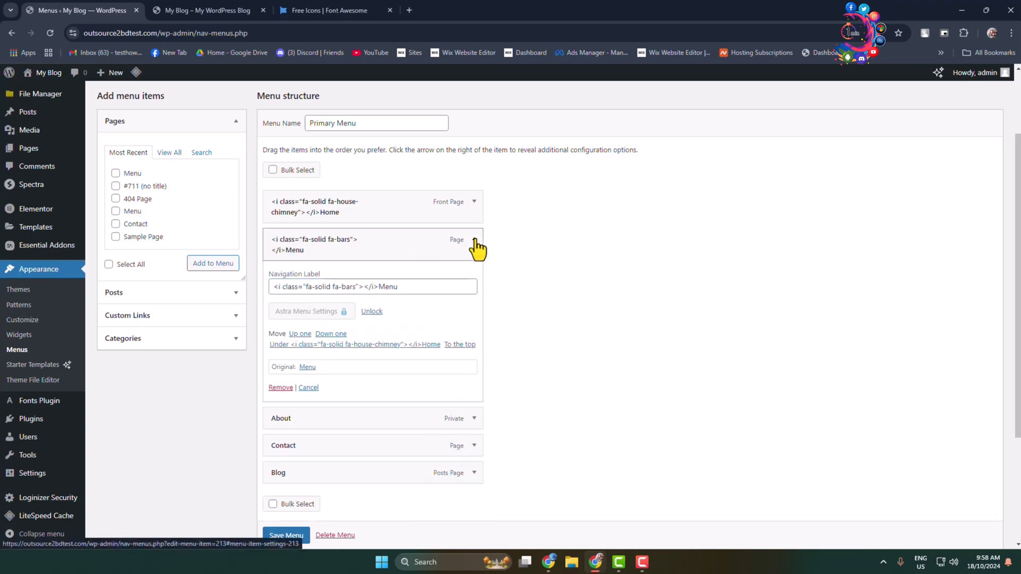
# Find the user icon and set About's label to '<i class="fa-solid fa-user"></i>About'.
pyautogui.click(473, 246)
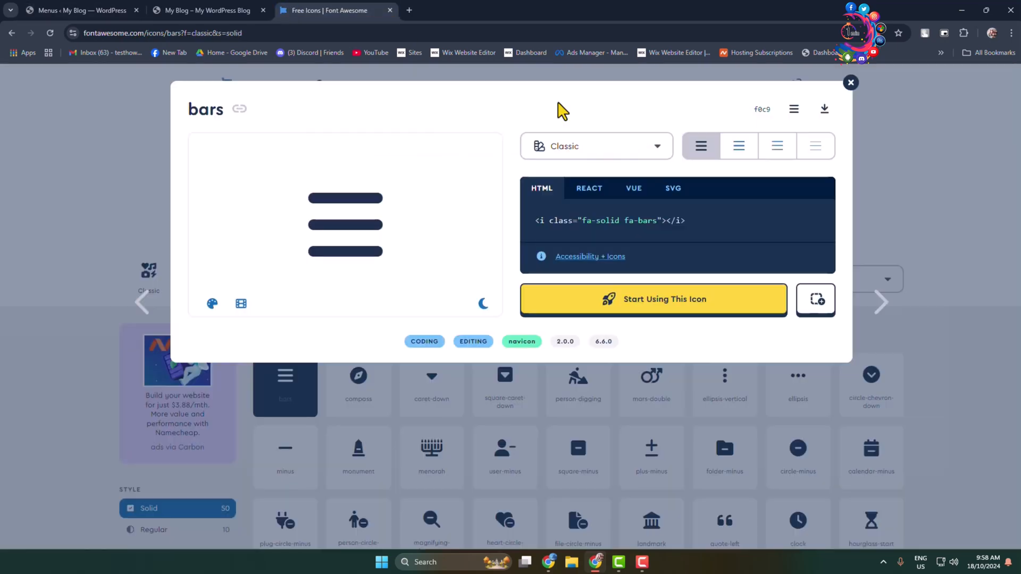
pyautogui.click(850, 82)
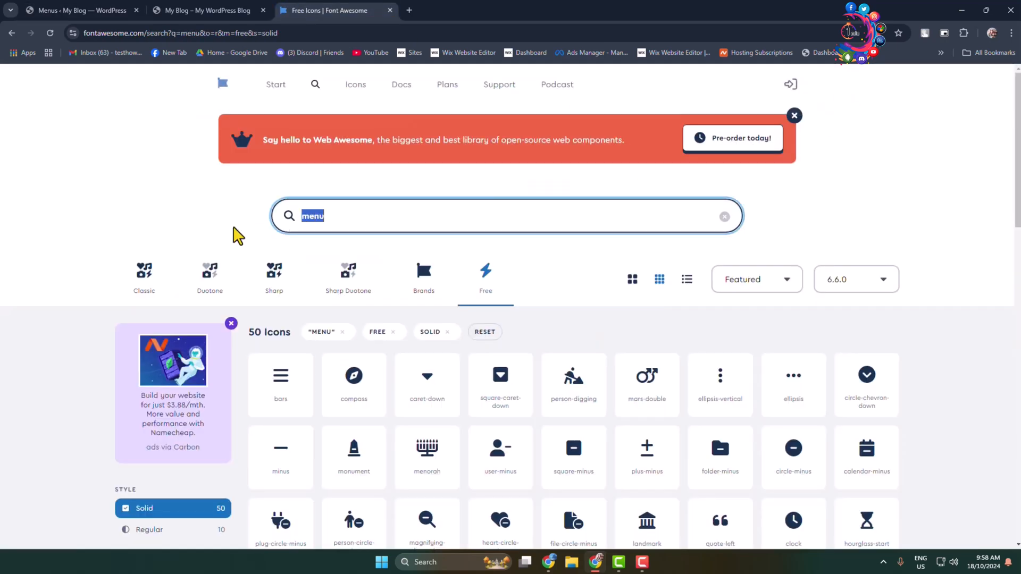
pyautogui.write('profile')
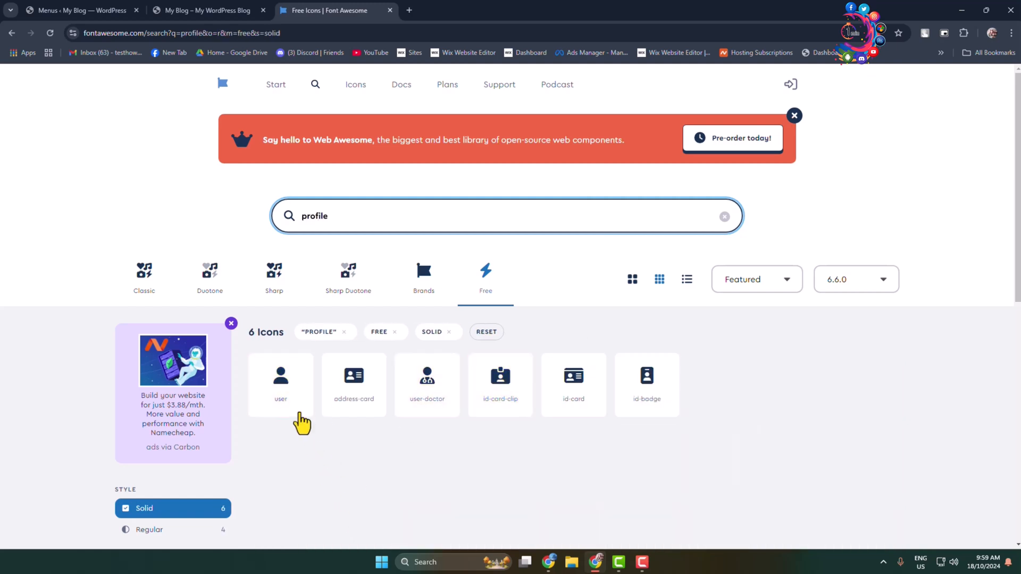
pyautogui.click(280, 384)
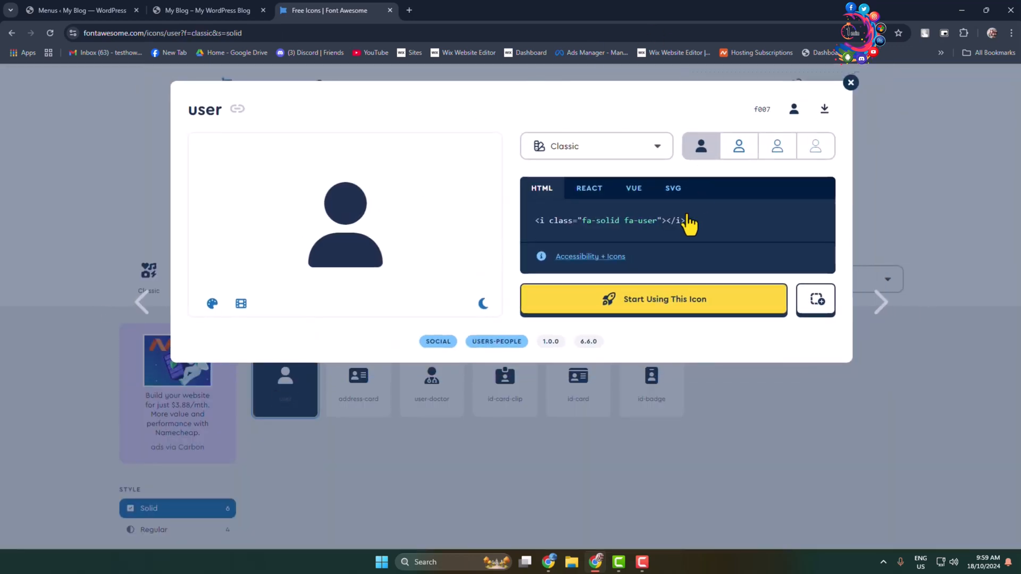
pyautogui.click(78, 10)
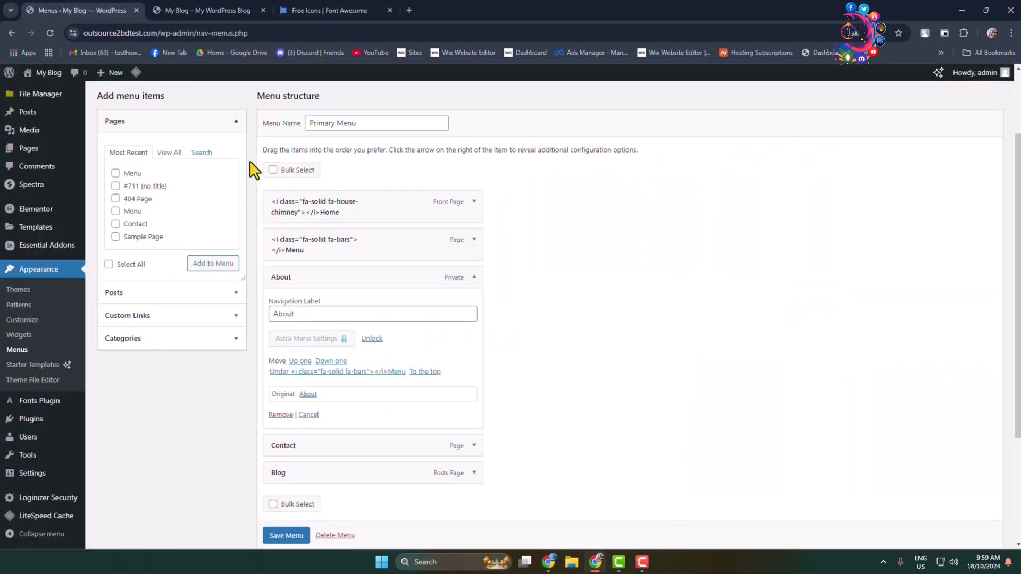
pyautogui.write('<i class="fa-solid fa-user"></i>About')
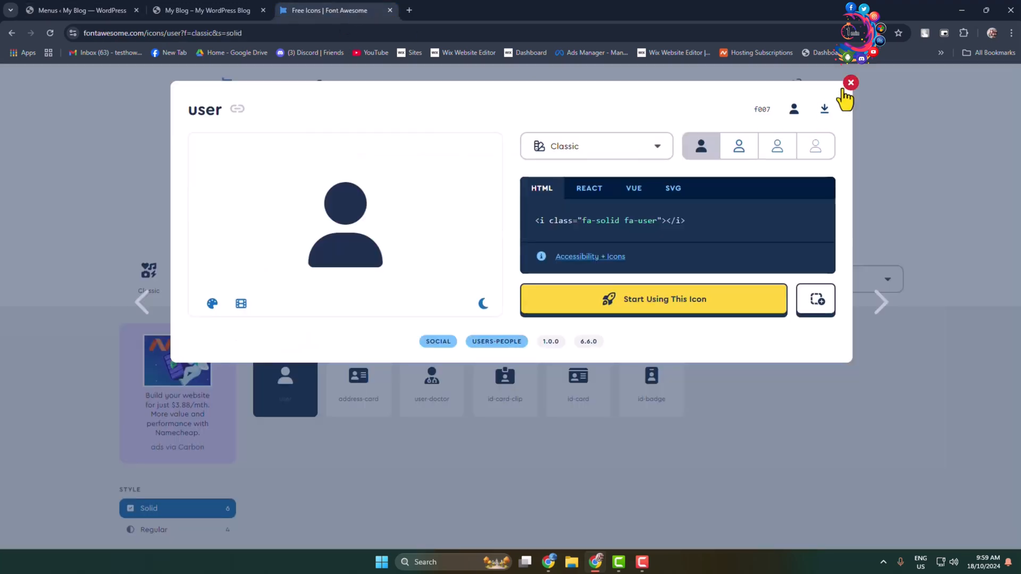
# Search Font Awesome for 'phone' and copy the phone icon's HTML code.
pyautogui.click(850, 83)
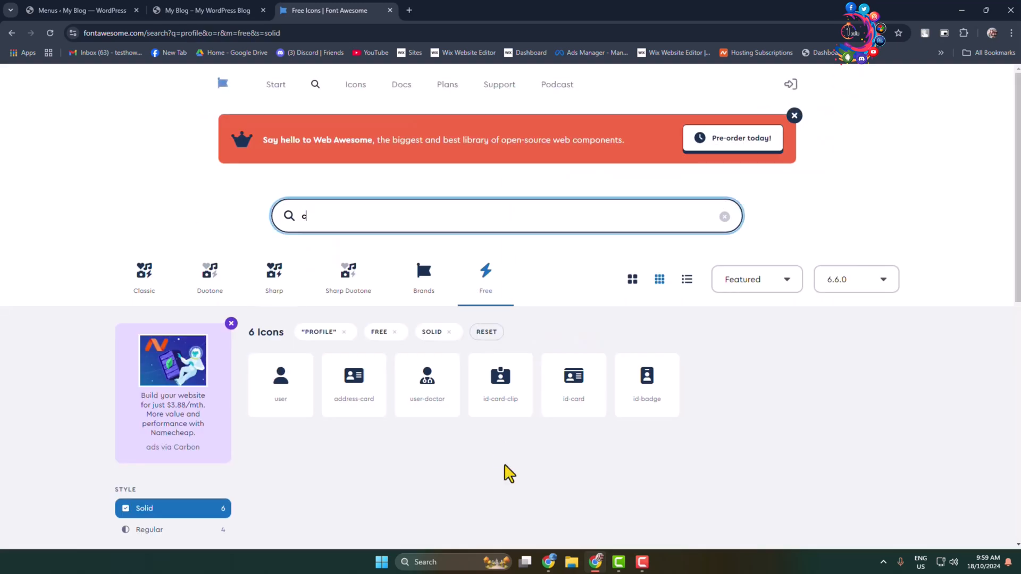
pyautogui.write('phone')
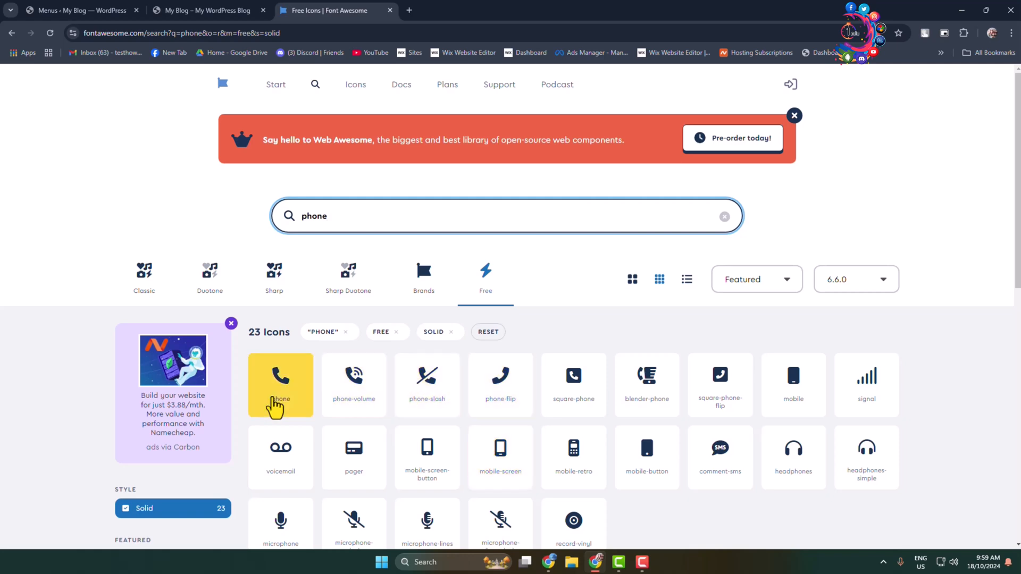
pyautogui.click(280, 374)
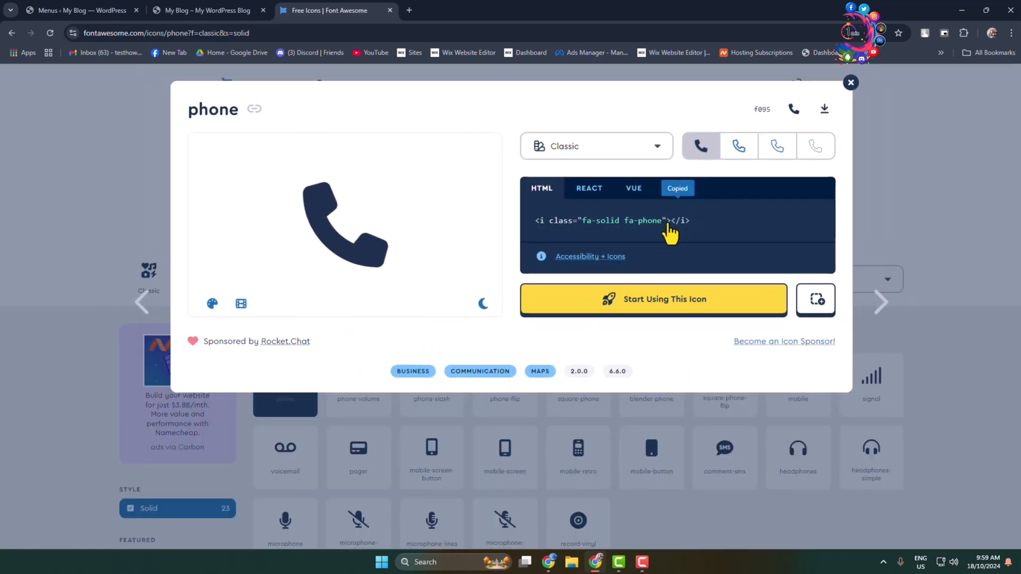
pyautogui.click(77, 10)
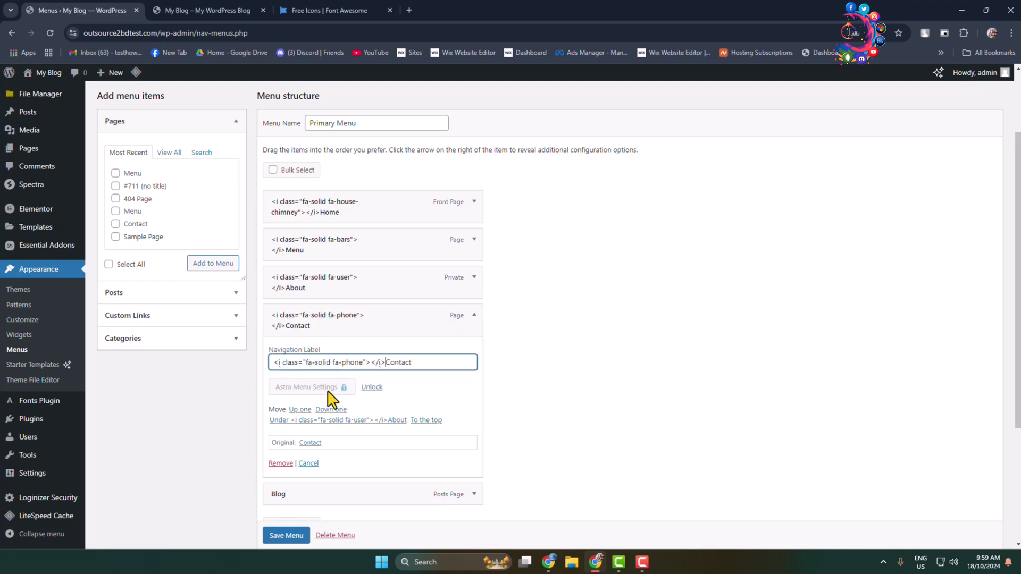
pyautogui.moveTo(609, 377)
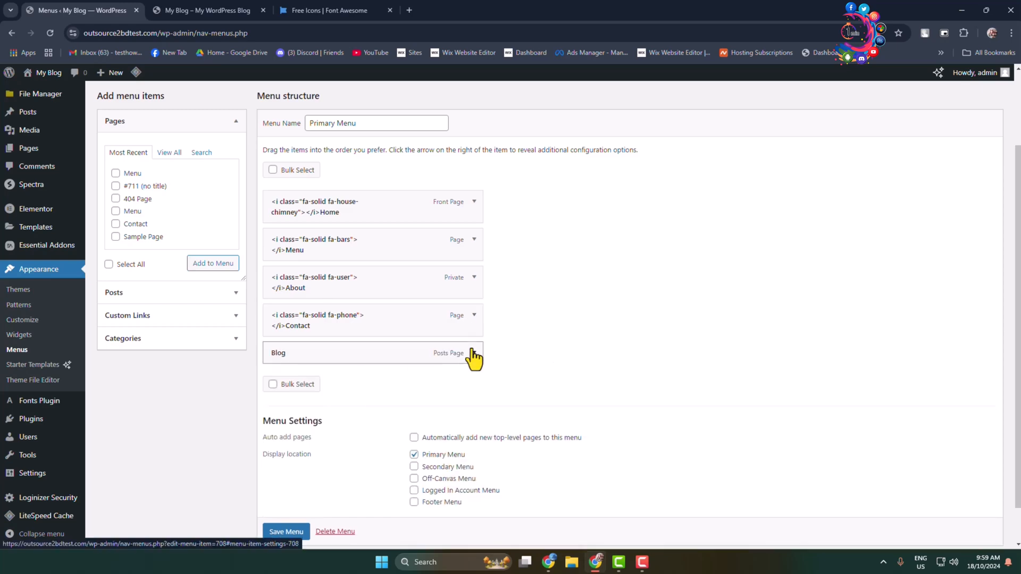
# Add the phone and blog icon codes to Contact and Blog, save the menu, and visit the site.
pyautogui.click(326, 10)
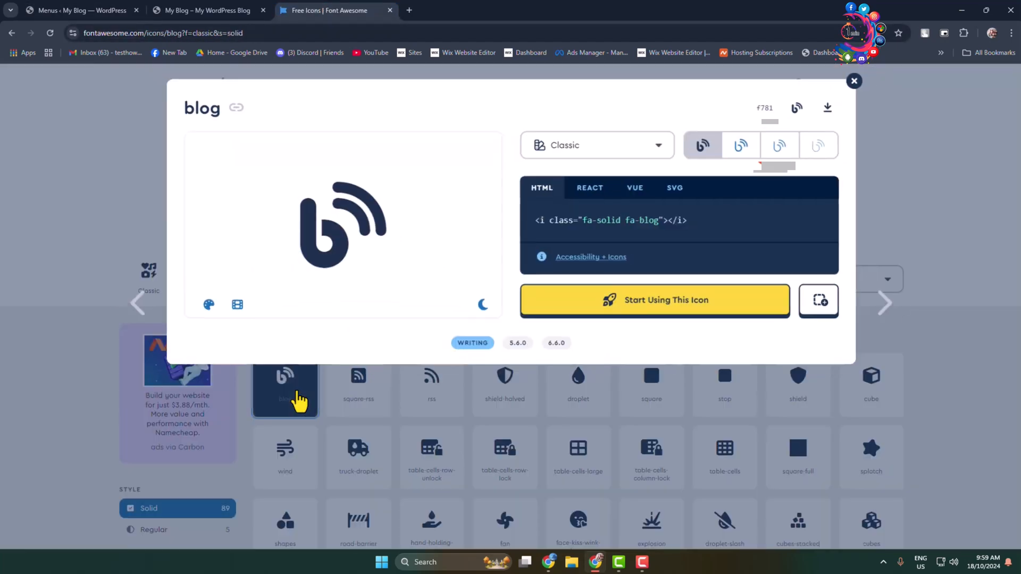
pyautogui.click(78, 10)
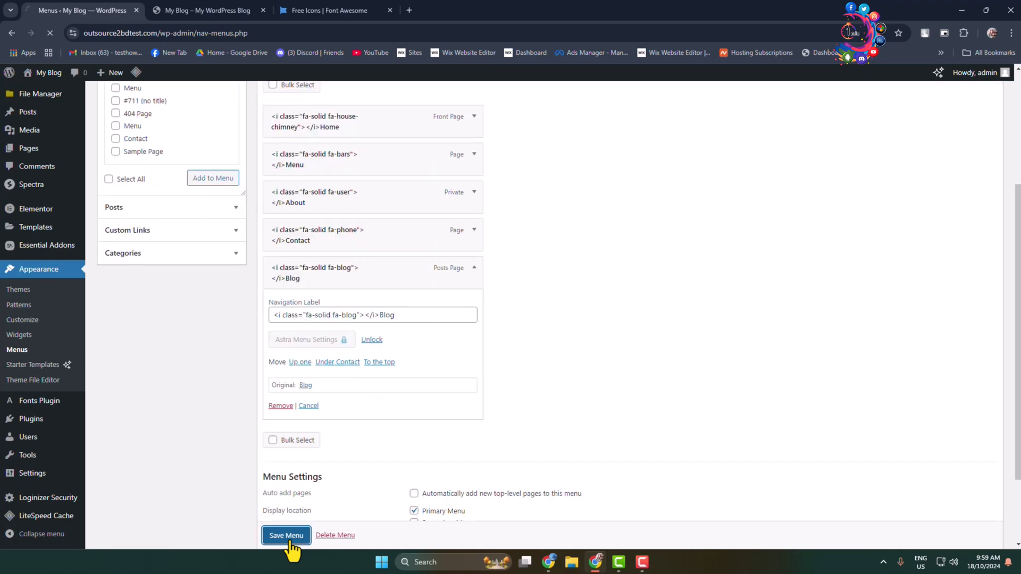
pyautogui.click(285, 535)
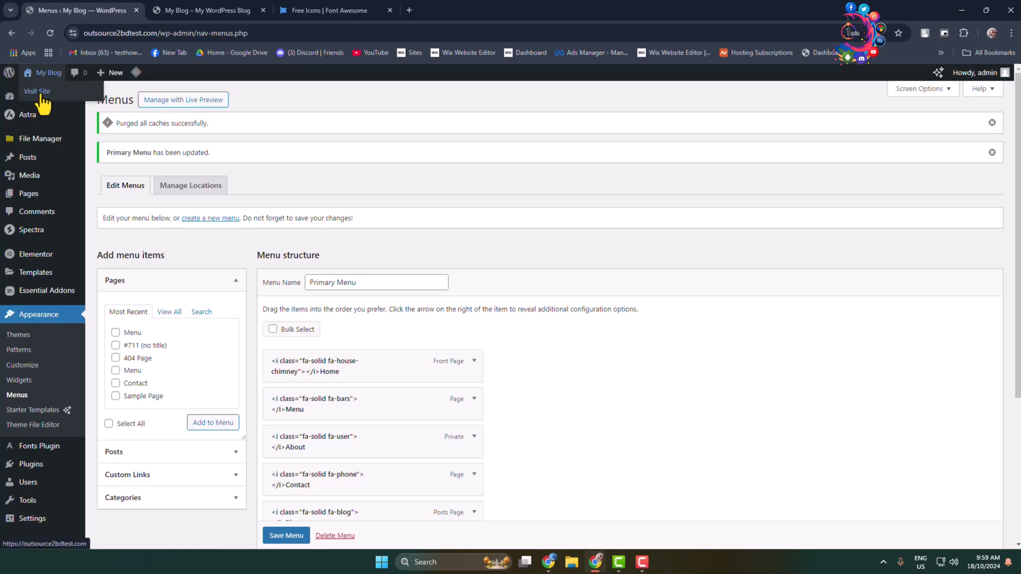
pyautogui.click(37, 91)
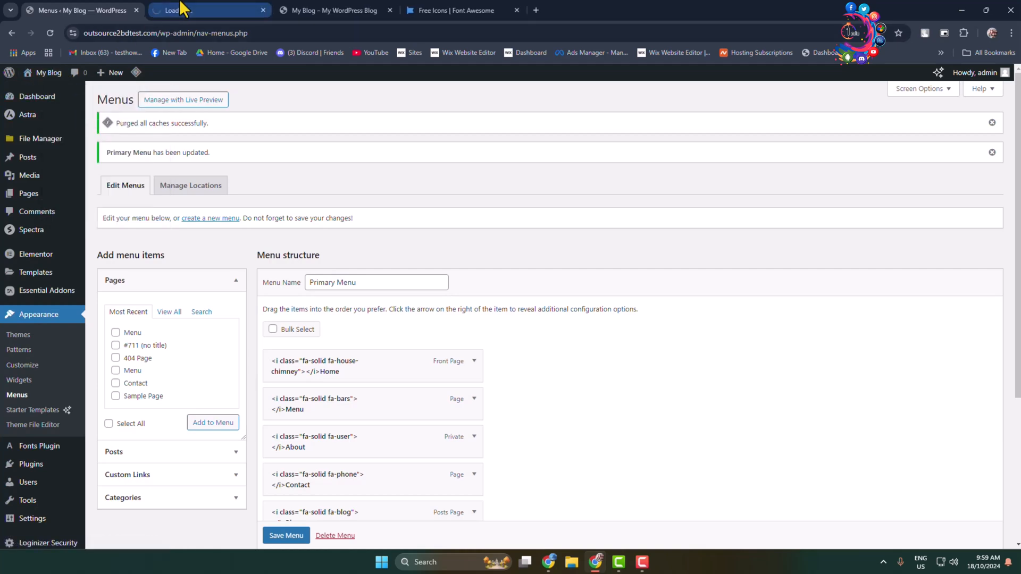
# View the live site's header with icons beside Home, Menu, About, Contact and Blog.
pyautogui.click(208, 9)
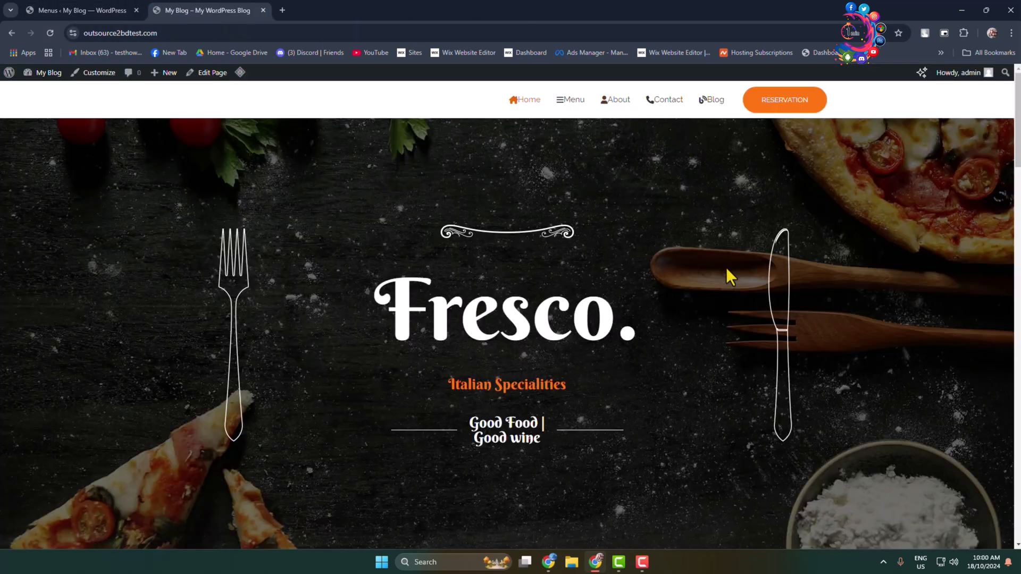
pyautogui.moveTo(550, 131)
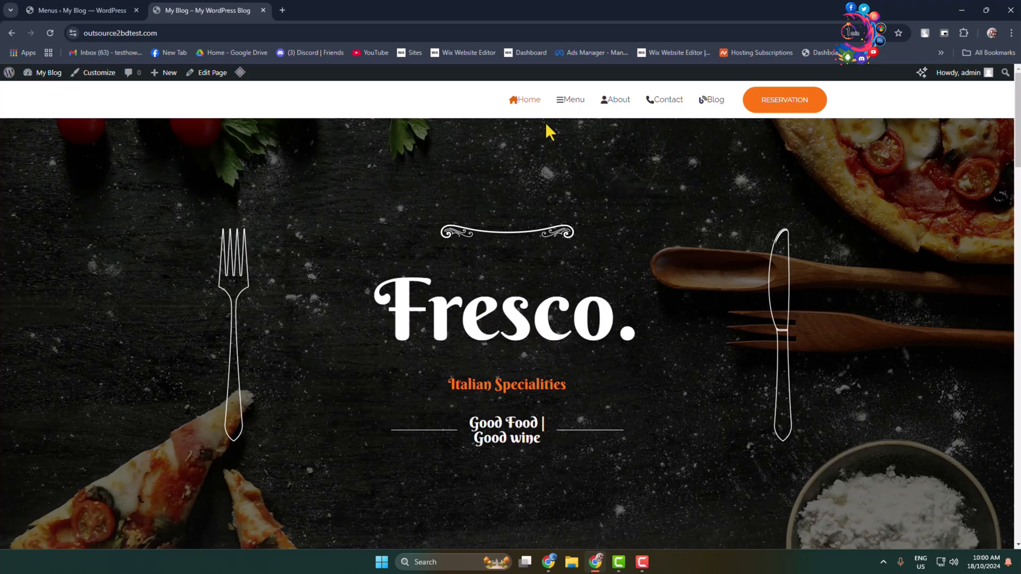
pyautogui.moveTo(527, 99)
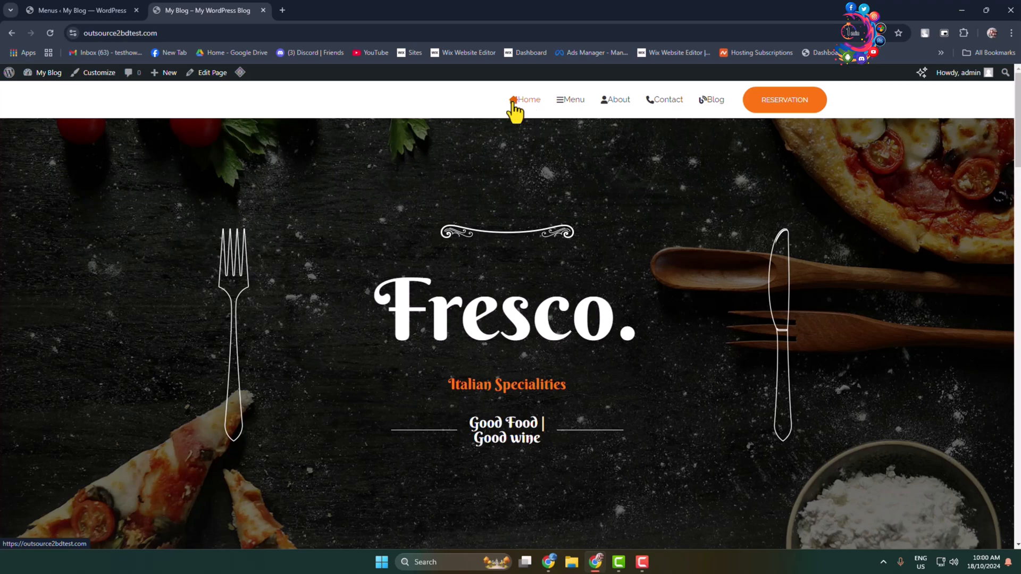
pyautogui.moveTo(525, 142)
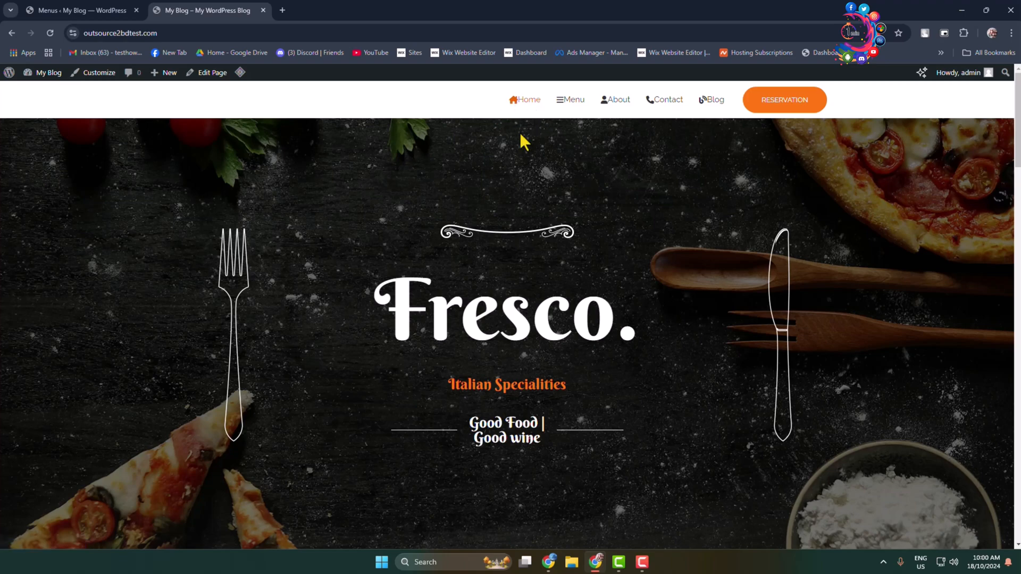
pyautogui.moveTo(514, 124)
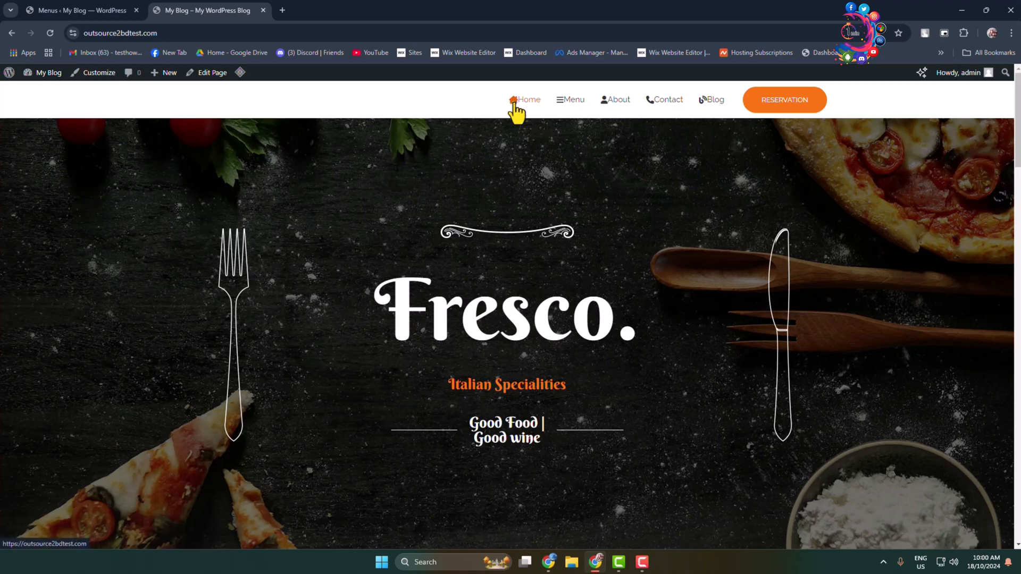
pyautogui.rightClick(528, 100)
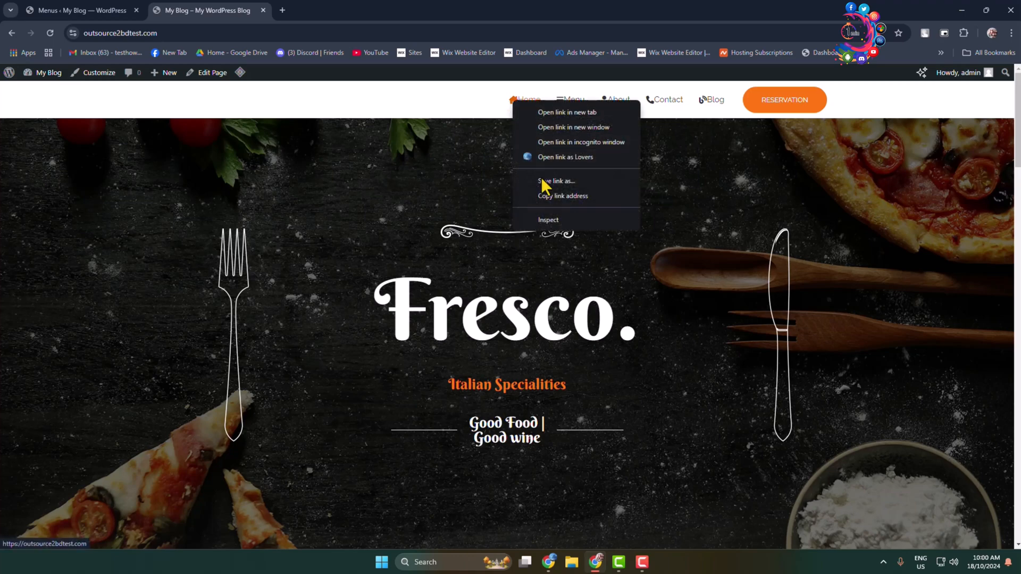
pyautogui.click(548, 219)
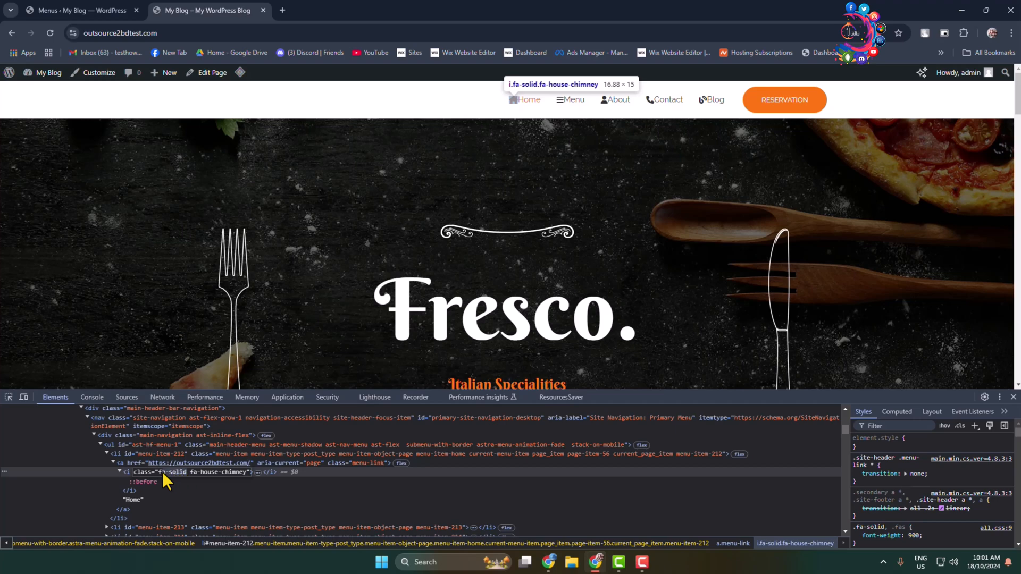
pyautogui.rightClick(166, 472)
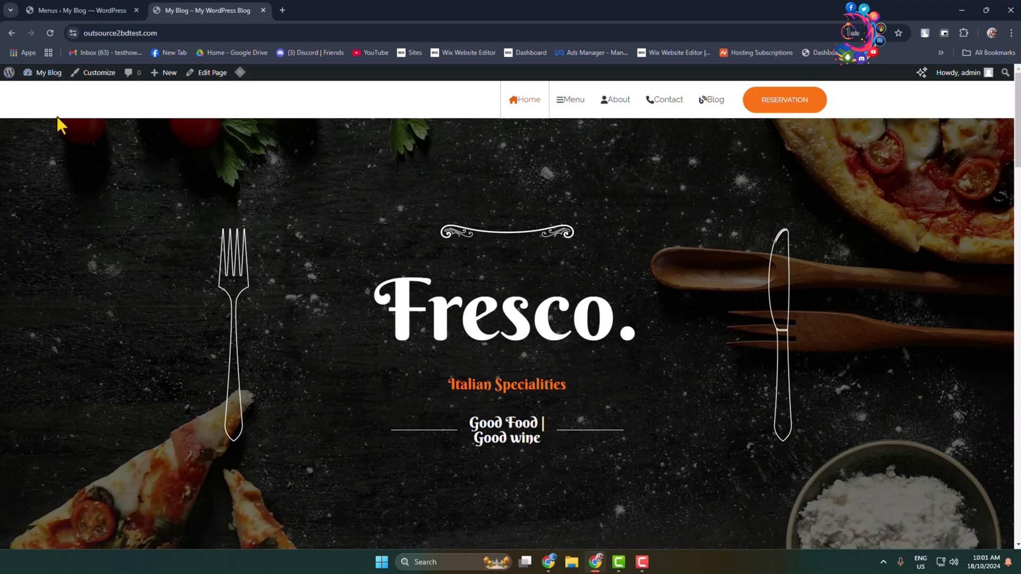
# Launch the site Customizer from the admin bar and go to its Additional CSS panel.
pyautogui.click(98, 72)
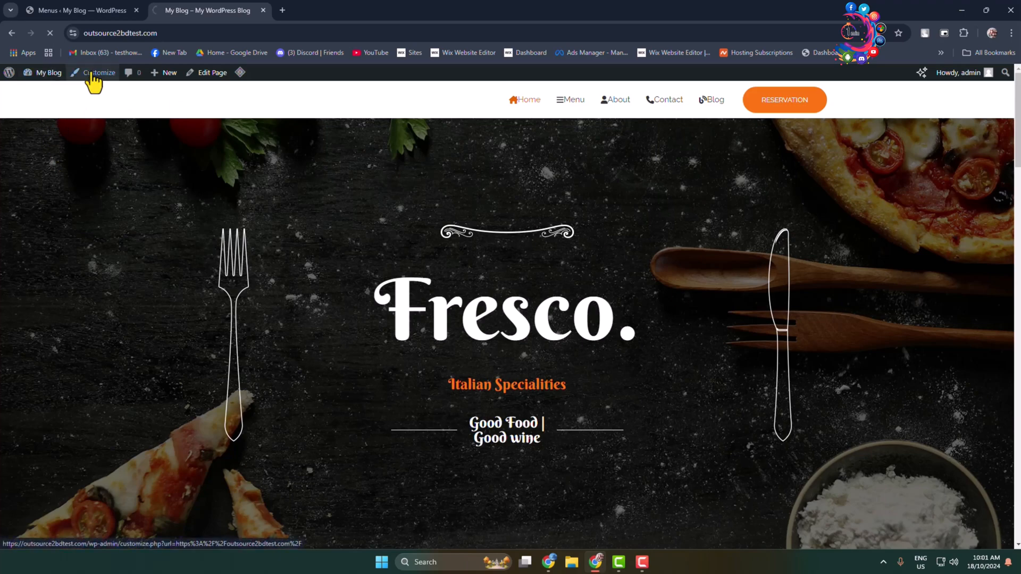
pyautogui.click(99, 72)
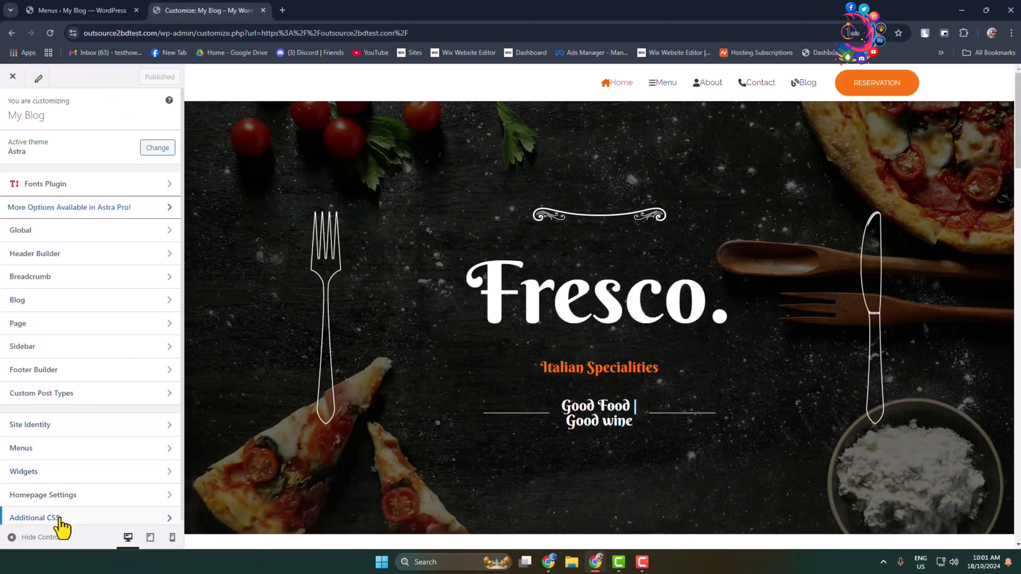
pyautogui.click(36, 518)
pyautogui.write('.')
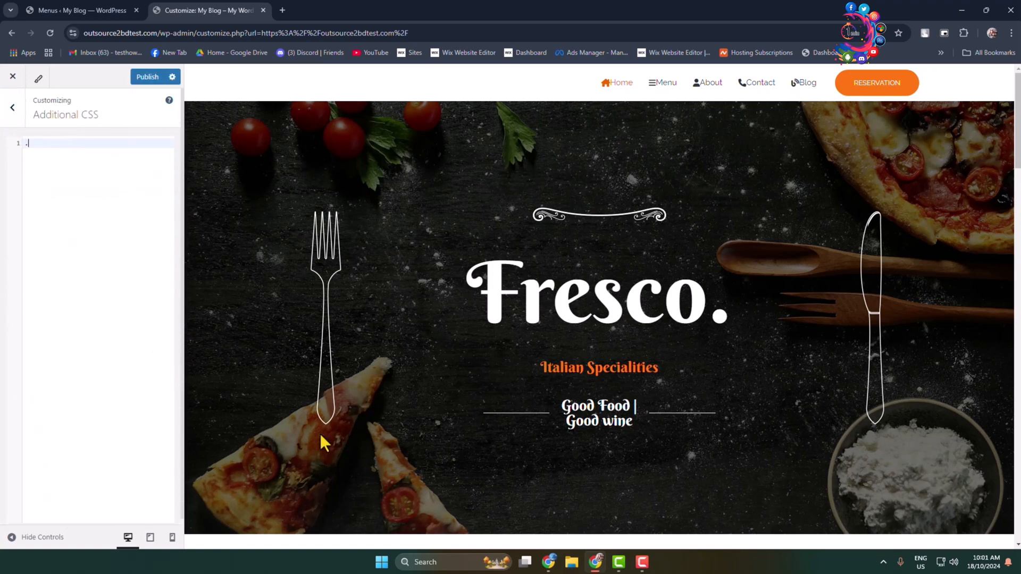
# Add the rule .fa-solid { padding: 8px; } to Additional CSS and publish it.
pyautogui.write('fa-solid')
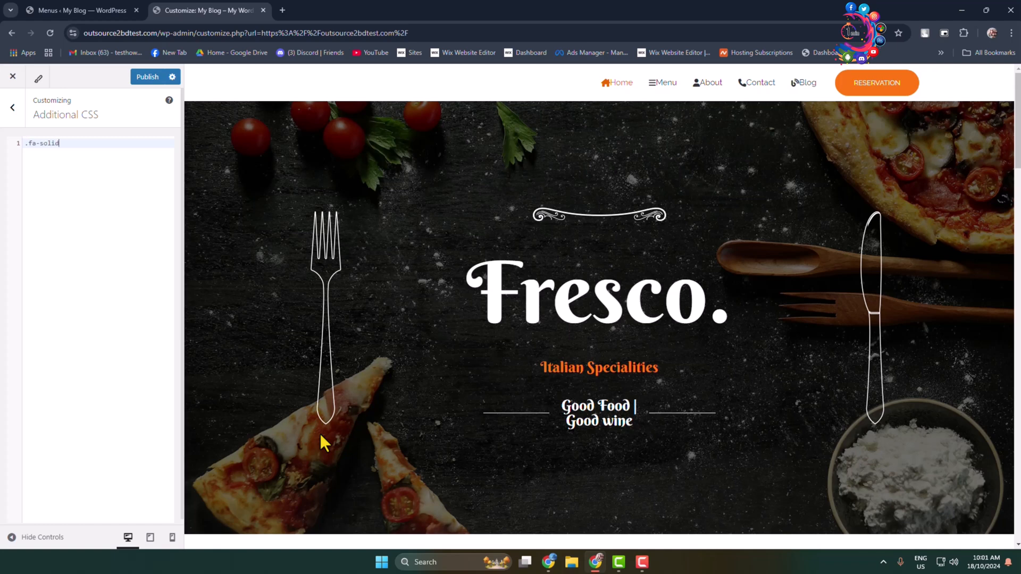
pyautogui.write('""')
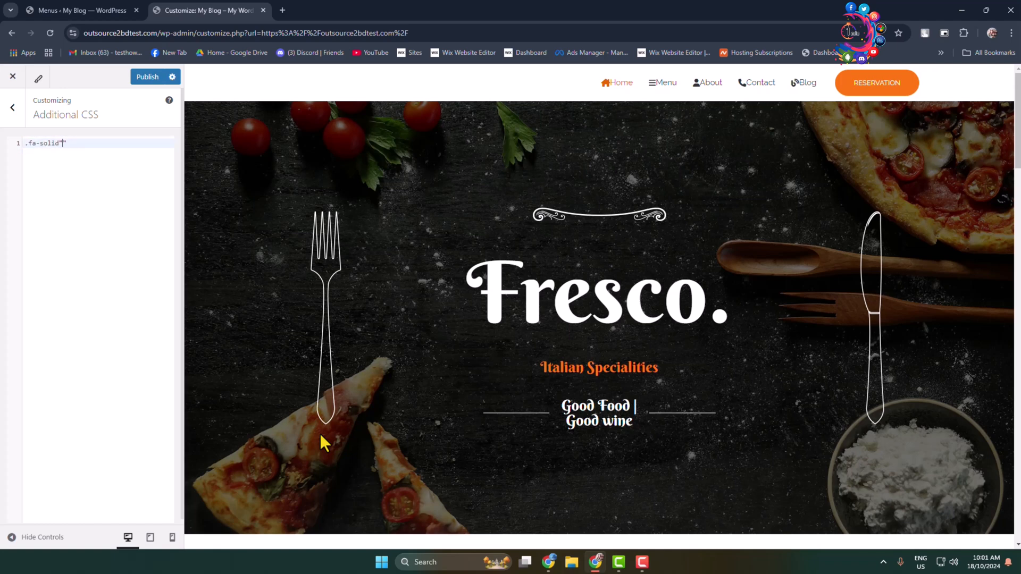
pyautogui.write('{}')
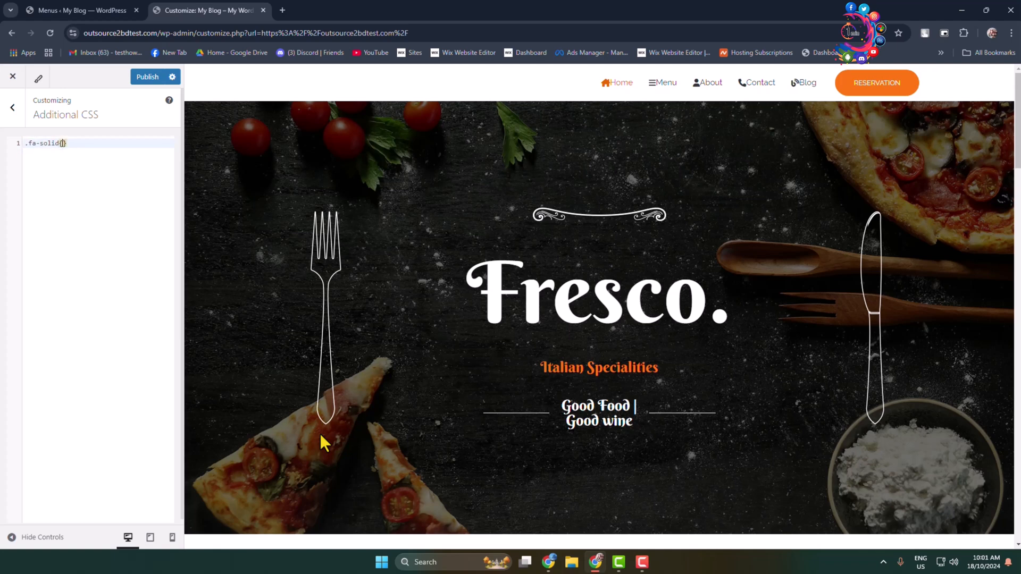
pyautogui.write('padding')
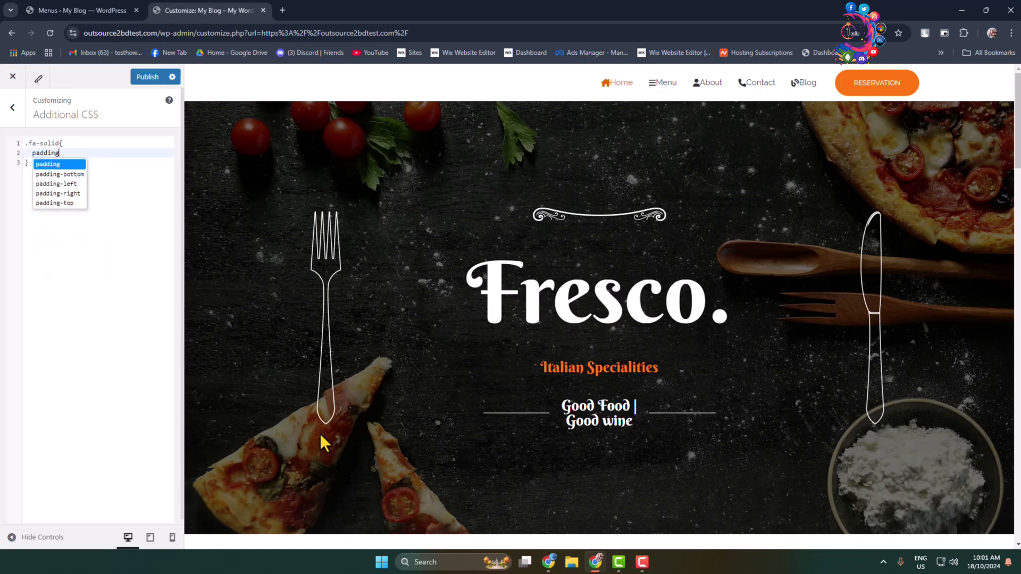
pyautogui.write(': 0')
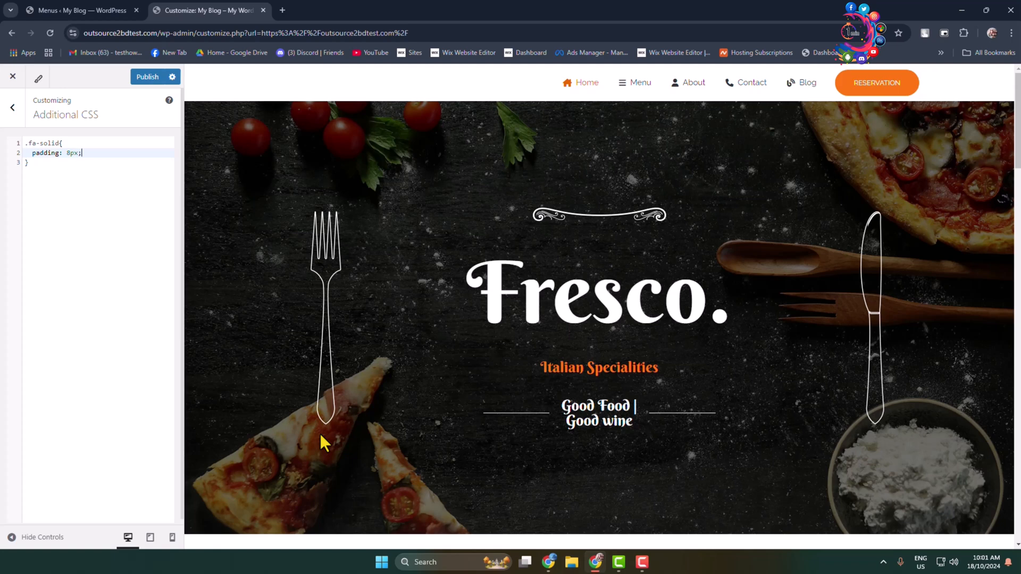
pyautogui.moveTo(611, 109)
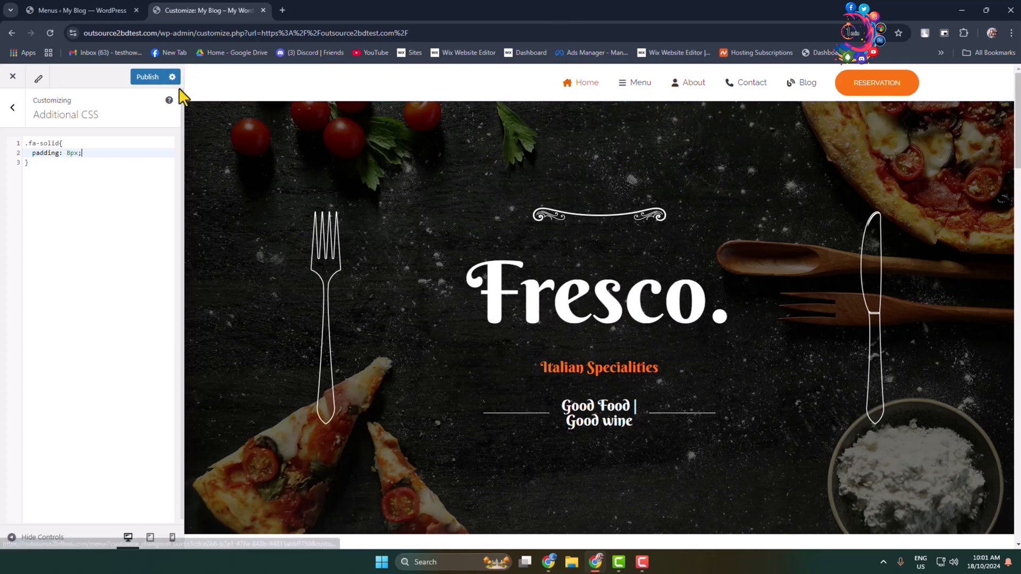
pyautogui.click(147, 77)
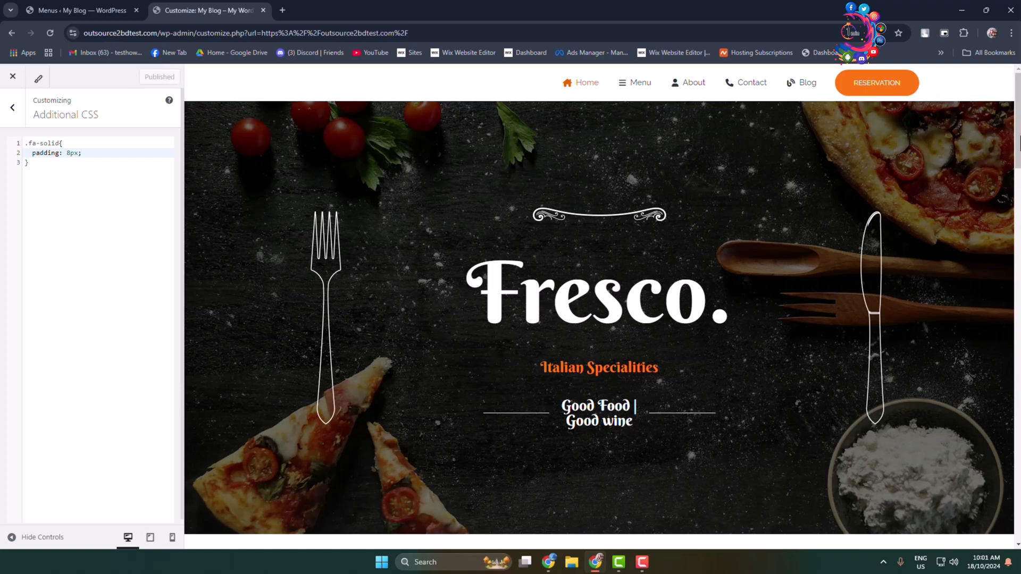